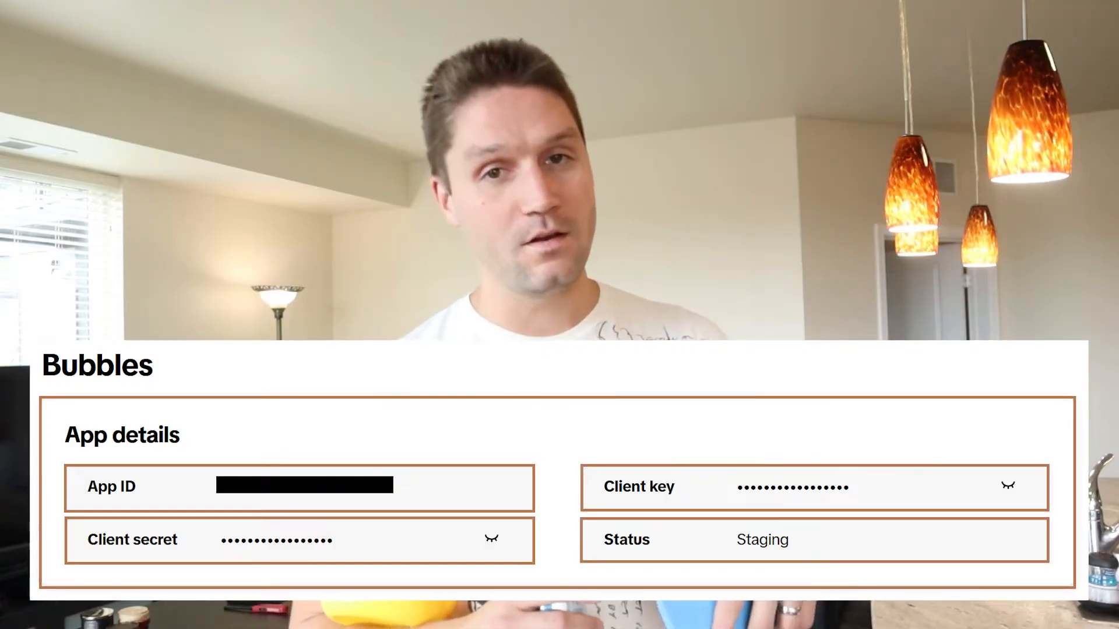
Start entering the developers. address in a new private tab.
{"action": "type", "text": "developers."}
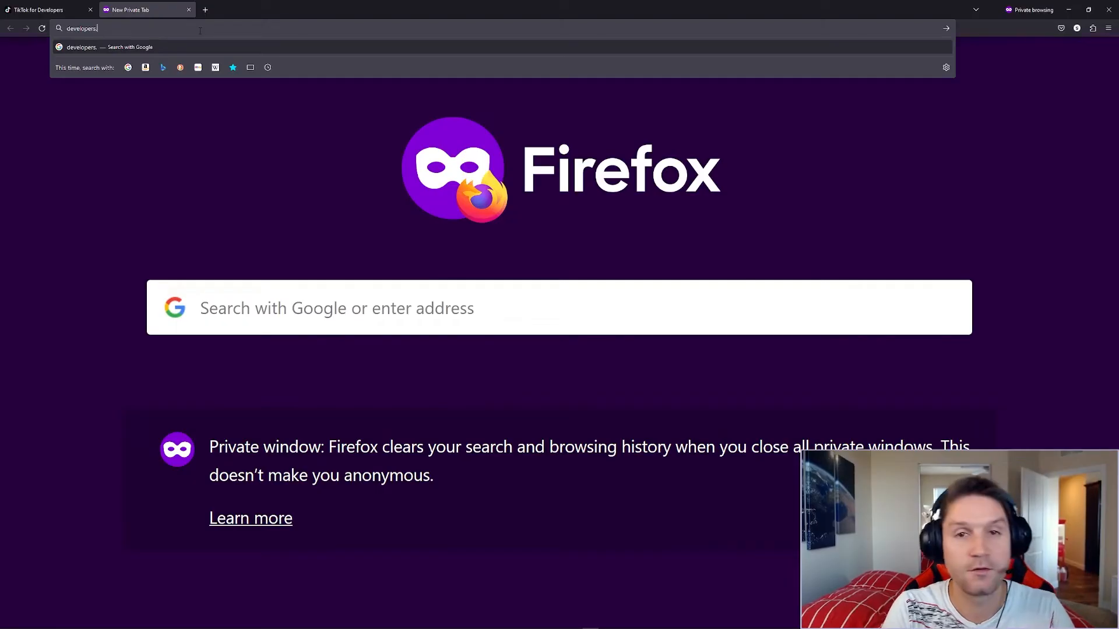
Load developers.tiktok.com and sign in through the developer login page.
{"action": "type", "text": "tiktok"}
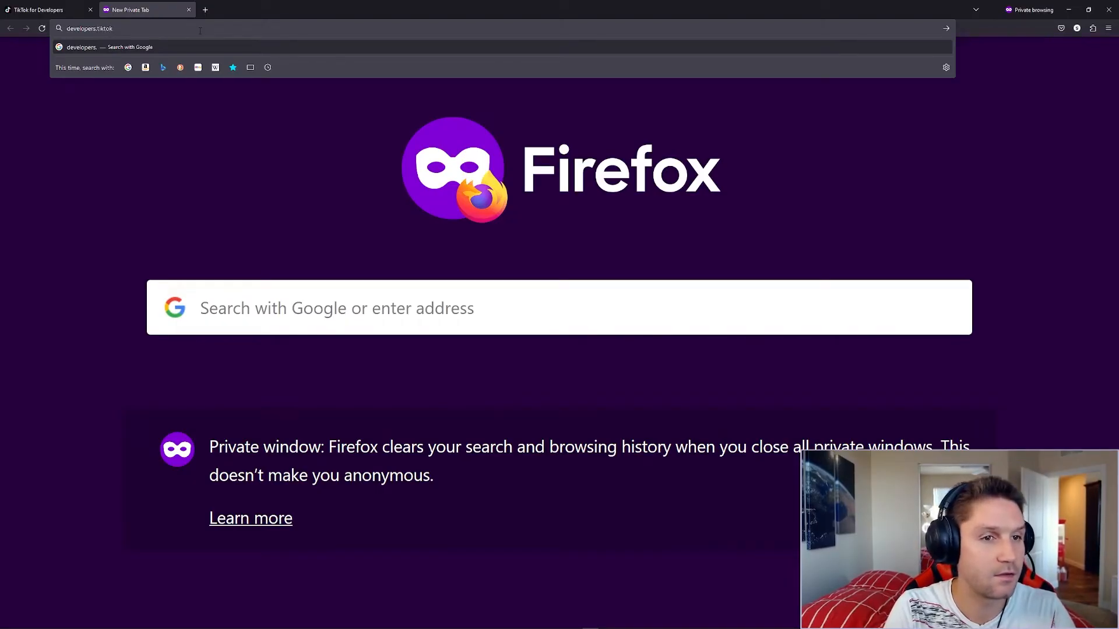
{"action": "key", "text": "Enter"}
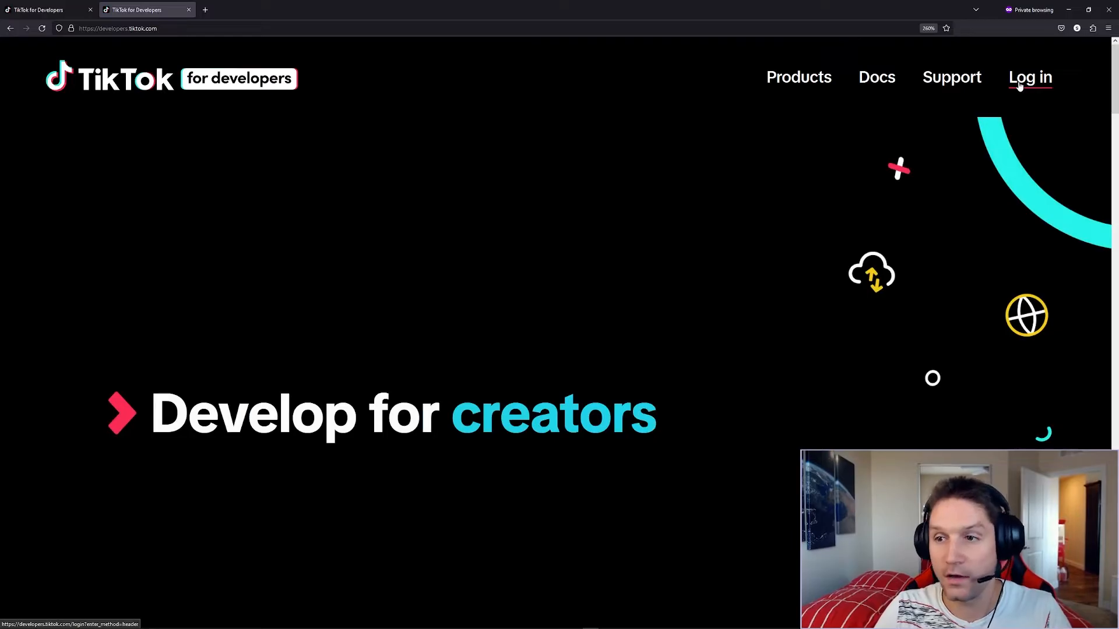
{"action": "left_click", "coordinate": [1029, 77]}
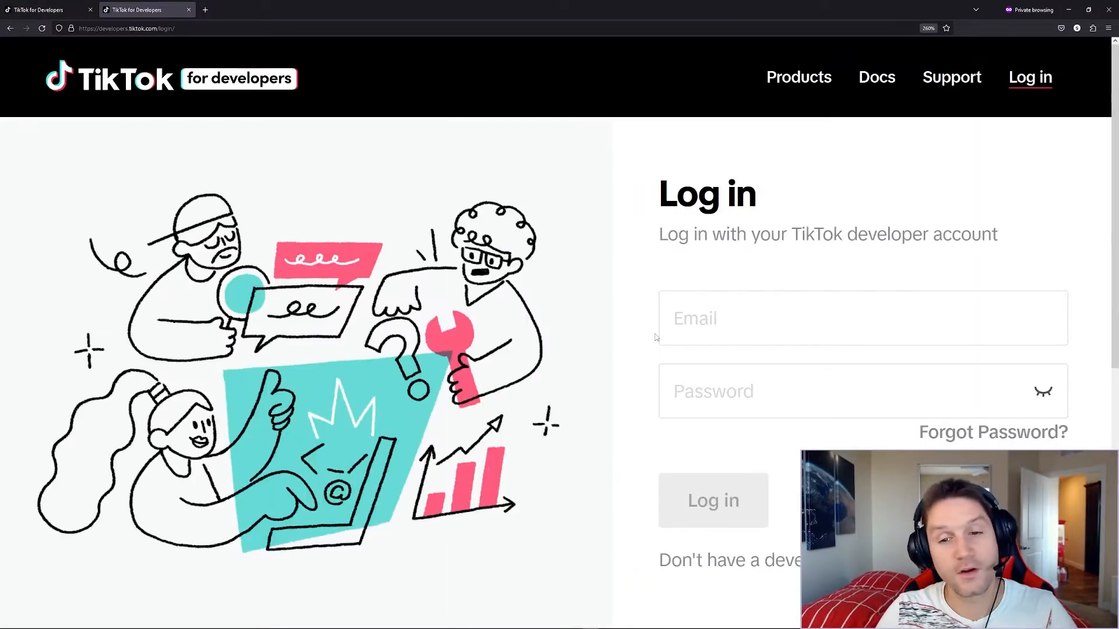
{"action": "scroll", "scroll_direction": "down", "scroll_amount": 3}
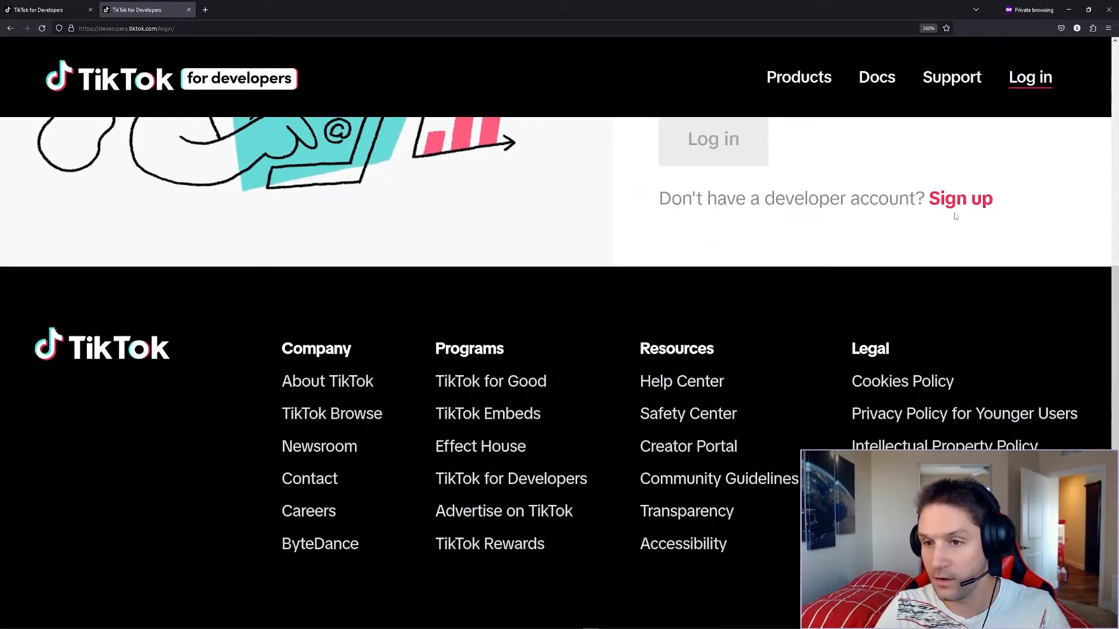
{"action": "left_click", "coordinate": [960, 198]}
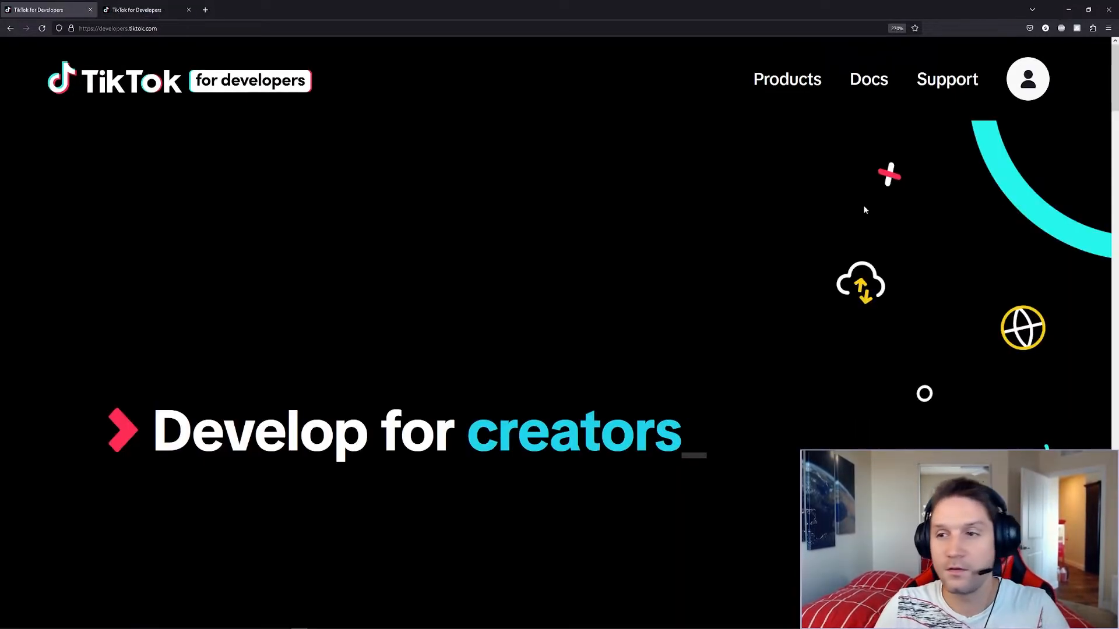
Reach the empty Manage apps list, then the developer documentation overview.
{"action": "left_click", "coordinate": [1027, 78]}
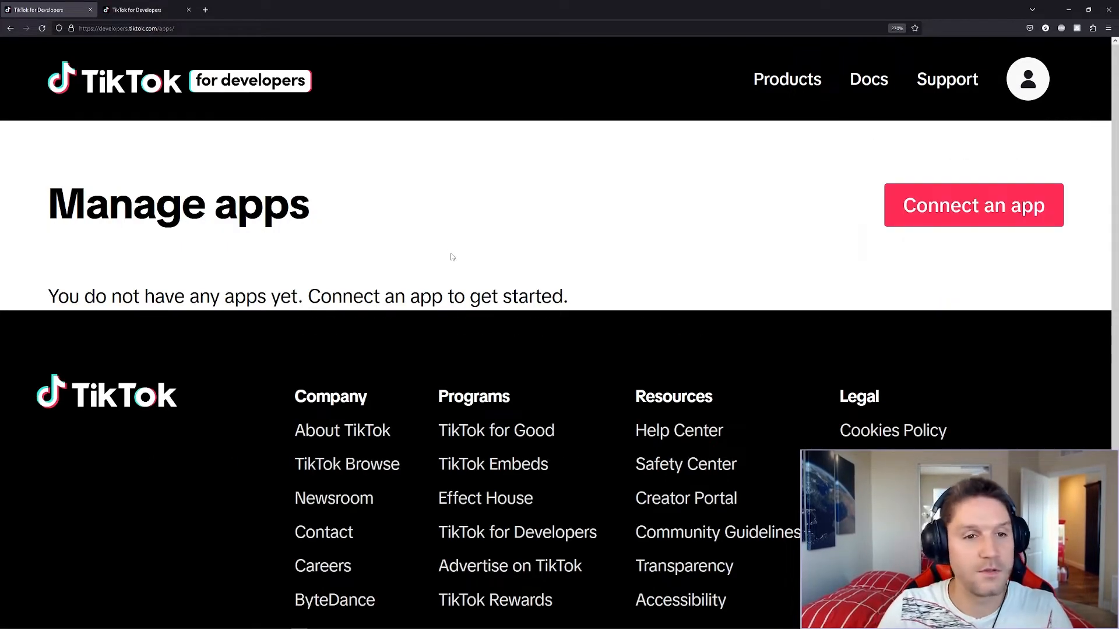
{"action": "left_click", "coordinate": [868, 79]}
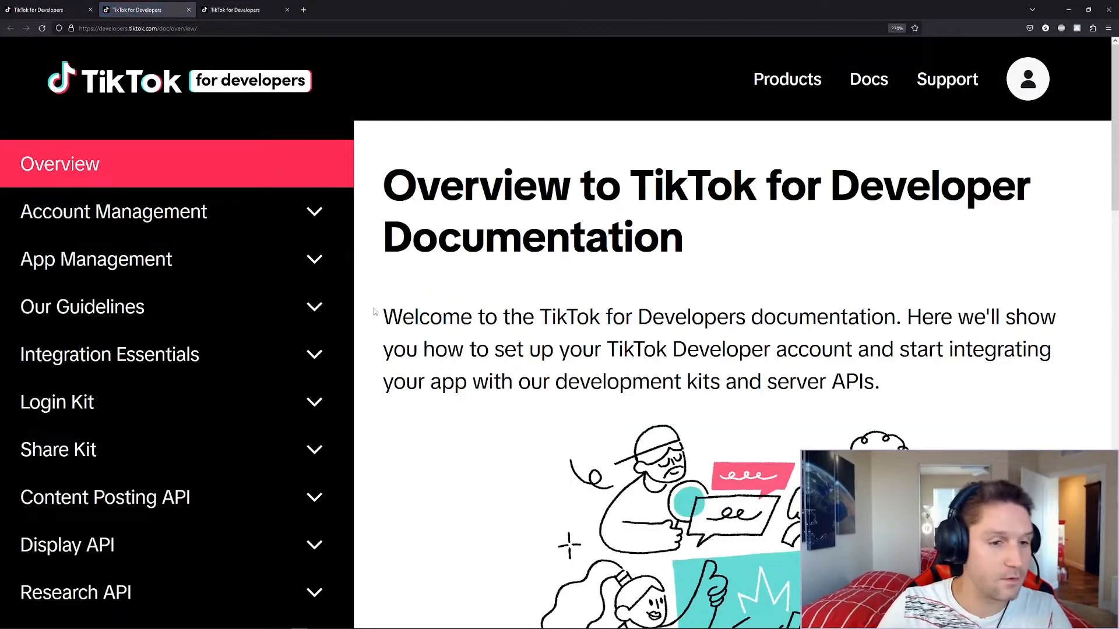
Read the Register your app guide's prerequisites and registration steps.
{"action": "left_click", "coordinate": [97, 259]}
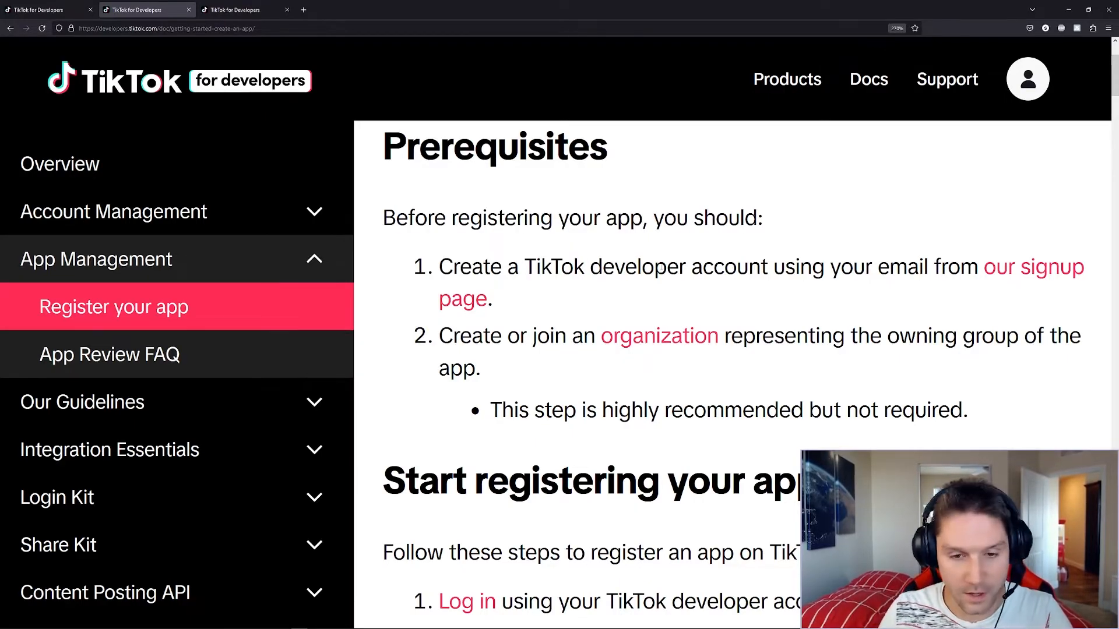
{"action": "scroll", "scroll_direction": "down", "scroll_amount": 3}
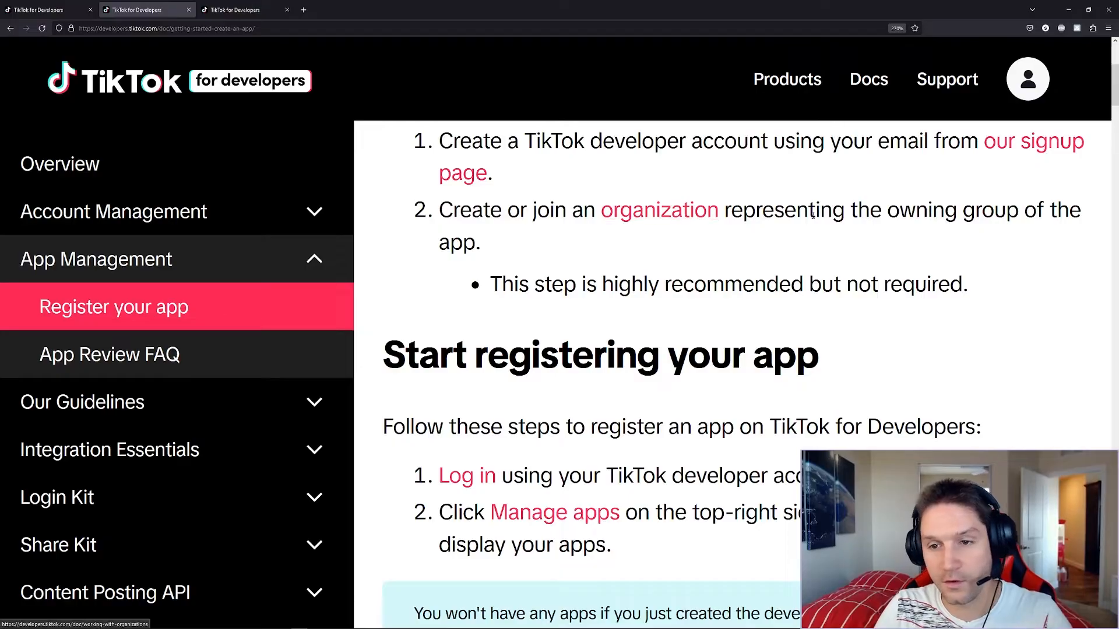
{"action": "left_click_drag", "start_coordinate": [706, 284], "coordinate": [937, 284]}
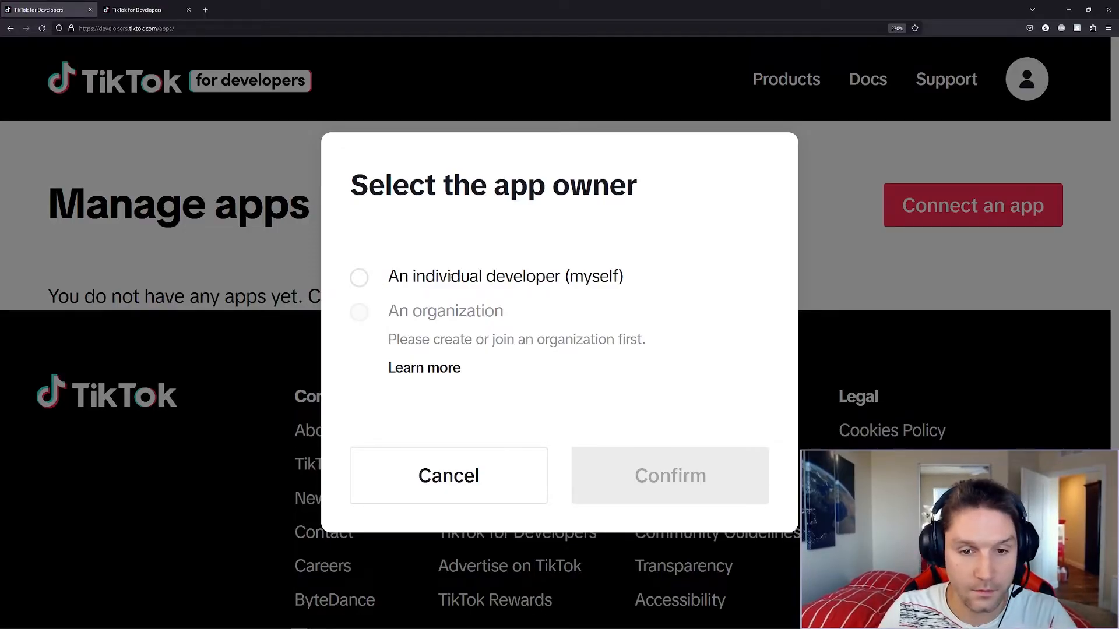
Create app App826885 owned by myself as an individual developer.
{"action": "left_click", "coordinate": [359, 278]}
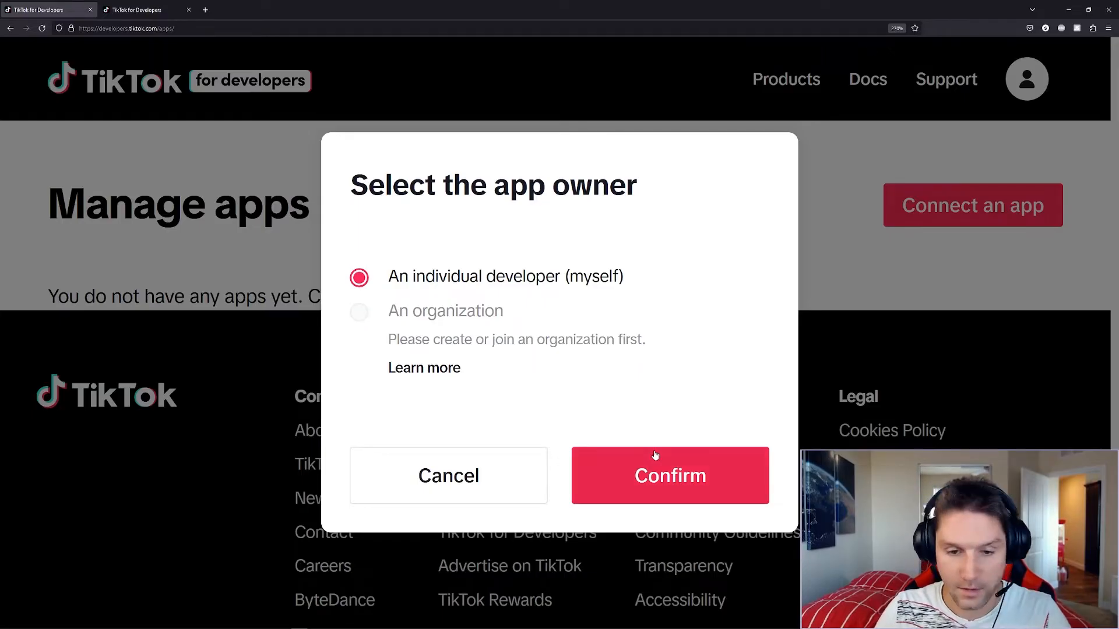
{"action": "left_click", "coordinate": [669, 476]}
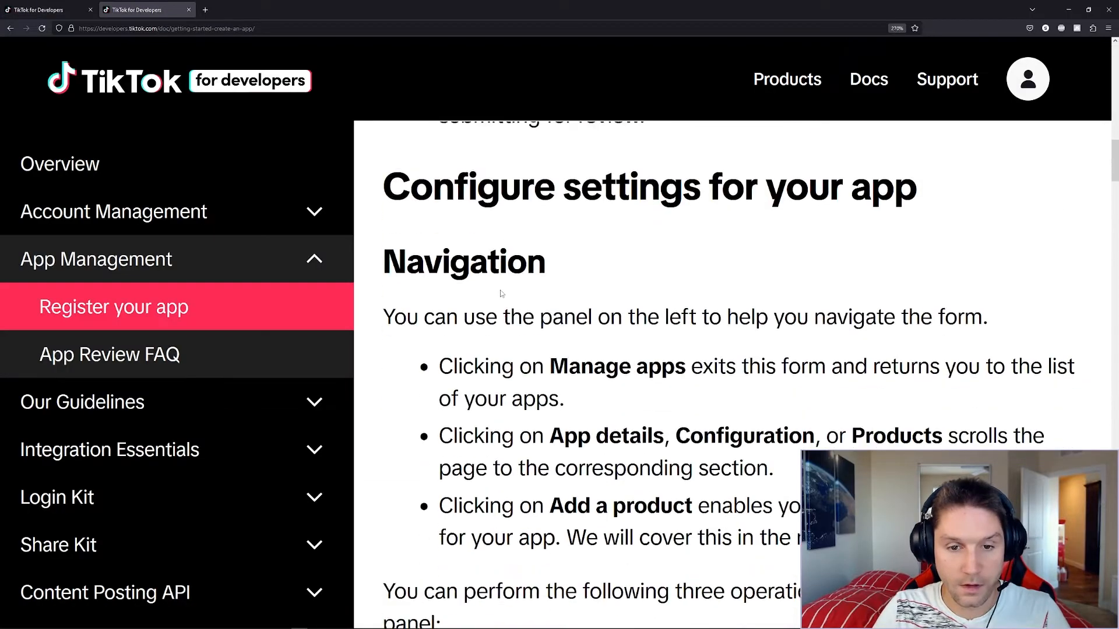
Review the guide section on configuring settings for your app.
{"action": "scroll", "scroll_direction": "down", "scroll_amount": 3}
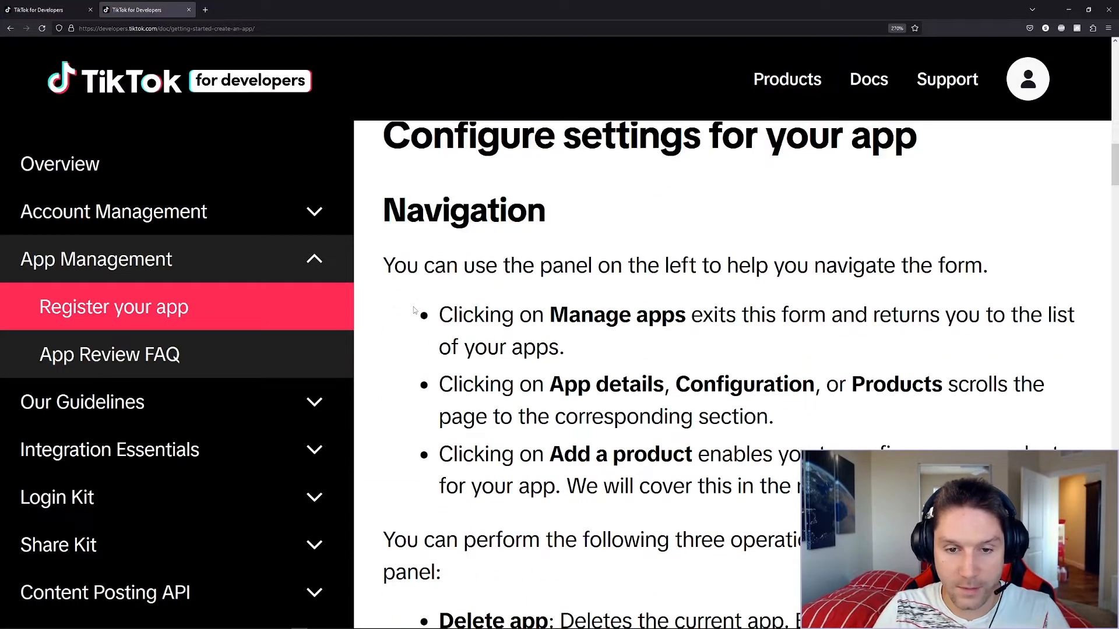
{"action": "scroll", "scroll_direction": "down", "scroll_amount": 3}
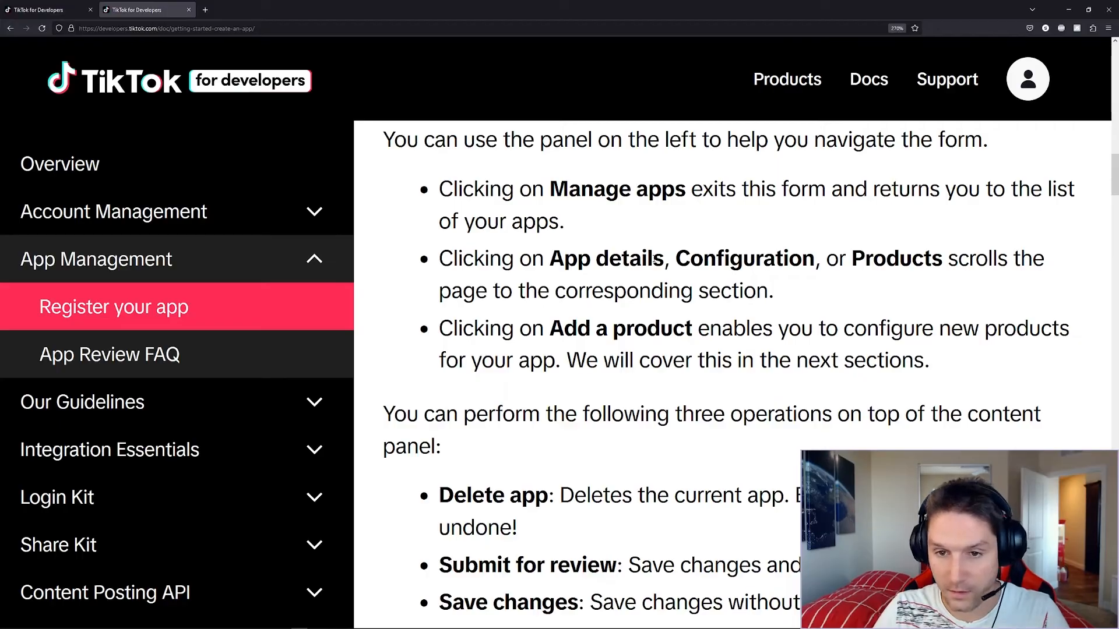
{"action": "double_click", "coordinate": [896, 259]}
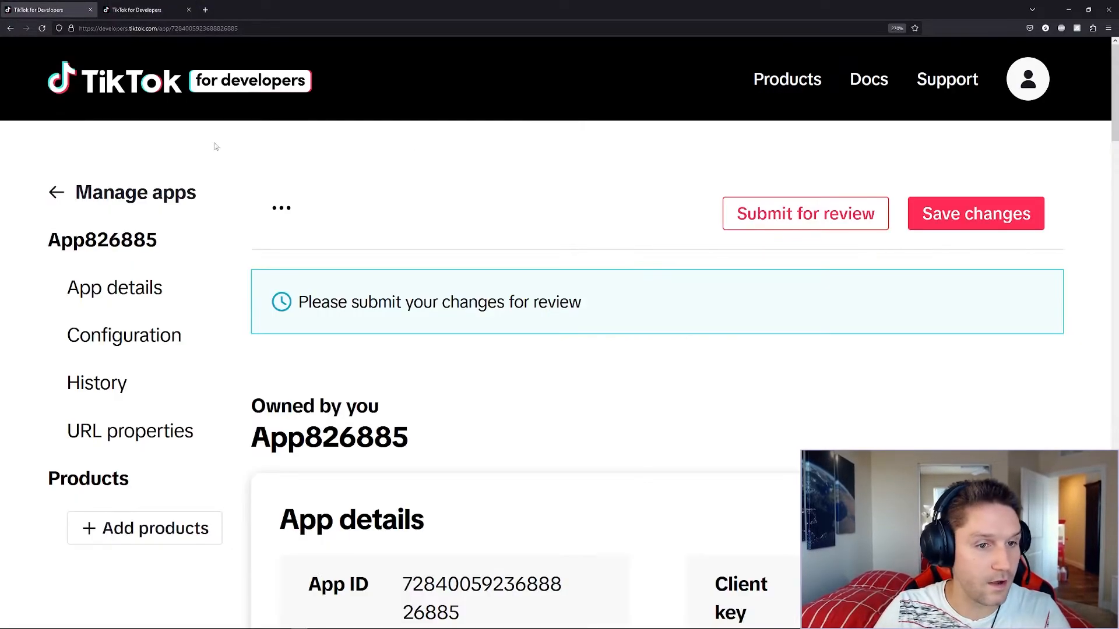
Review the Add products list available for App826885.
{"action": "scroll", "scroll_direction": "down", "scroll_amount": 3}
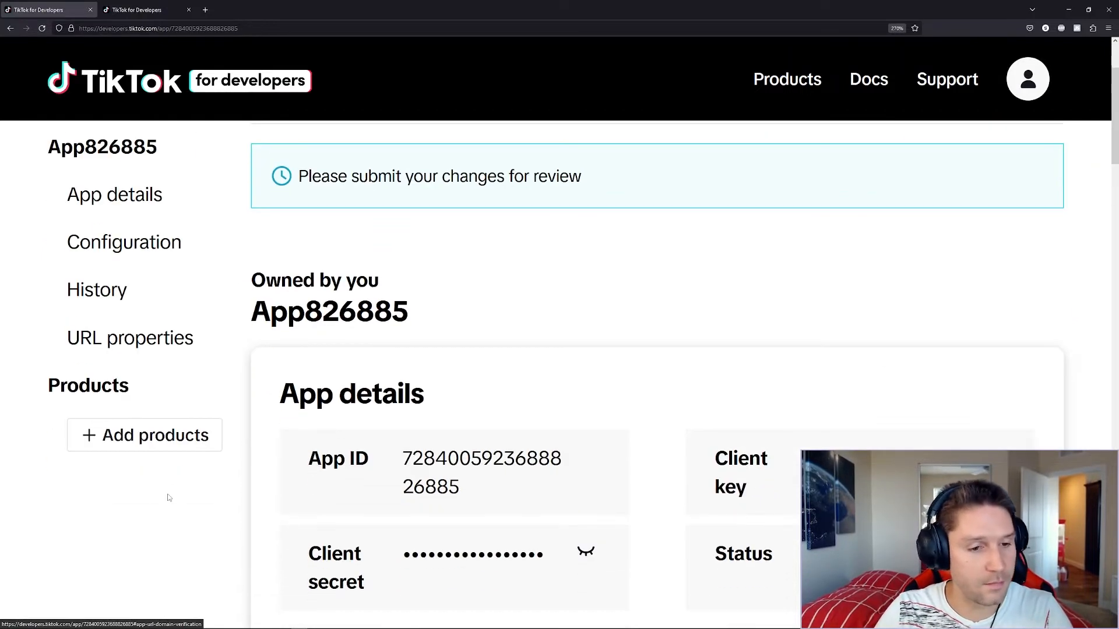
{"action": "left_click", "coordinate": [144, 435]}
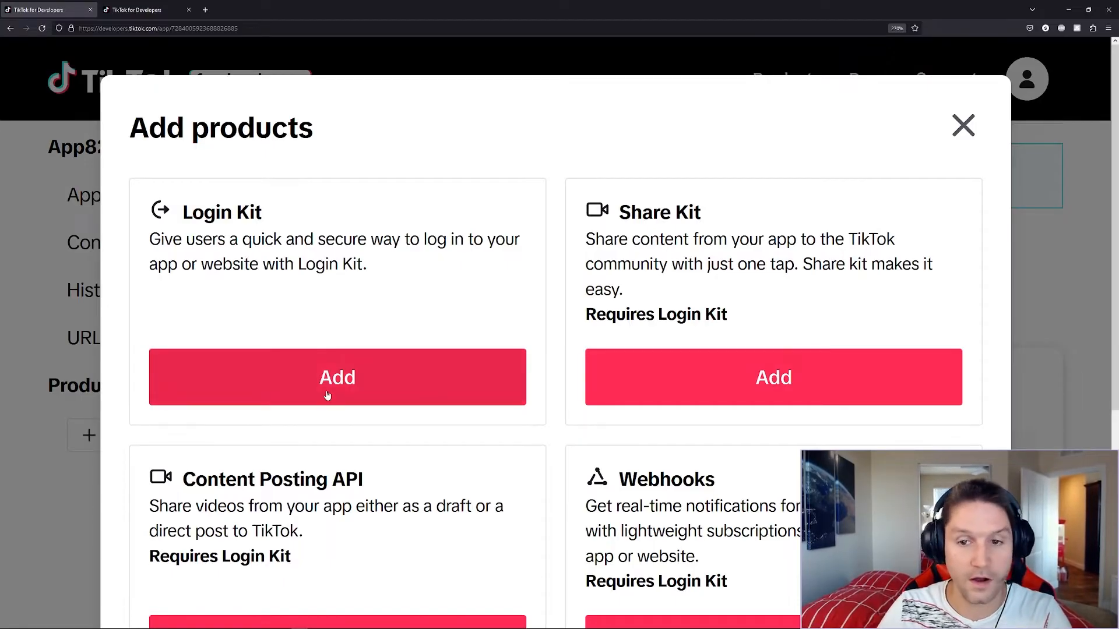
{"action": "scroll", "scroll_direction": "down", "scroll_amount": 3}
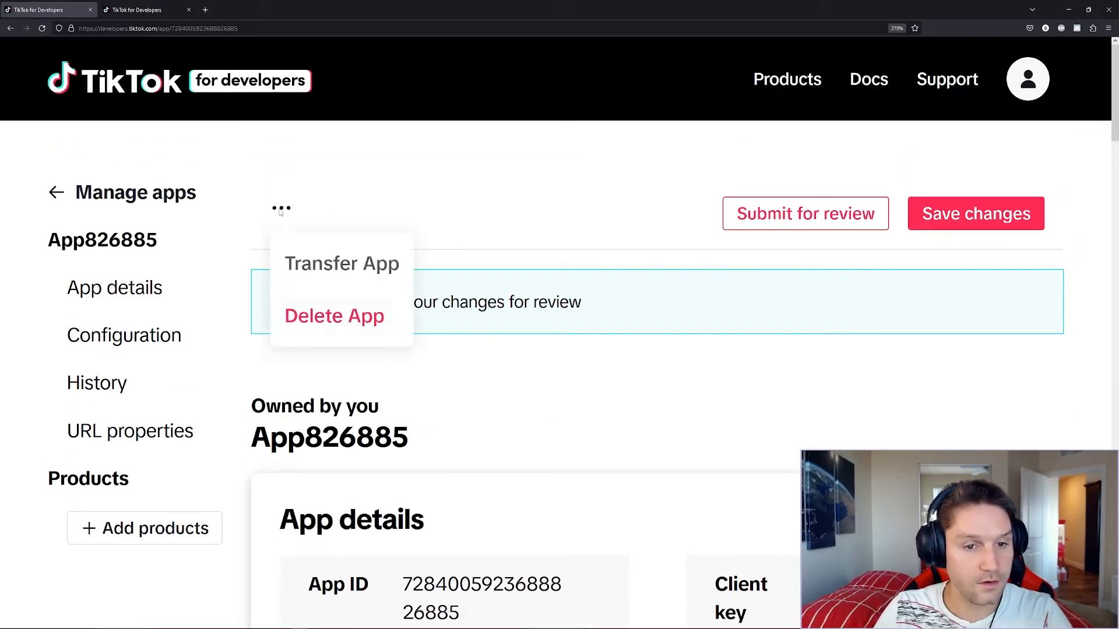
{"action": "mouse_move", "coordinate": [323, 323]}
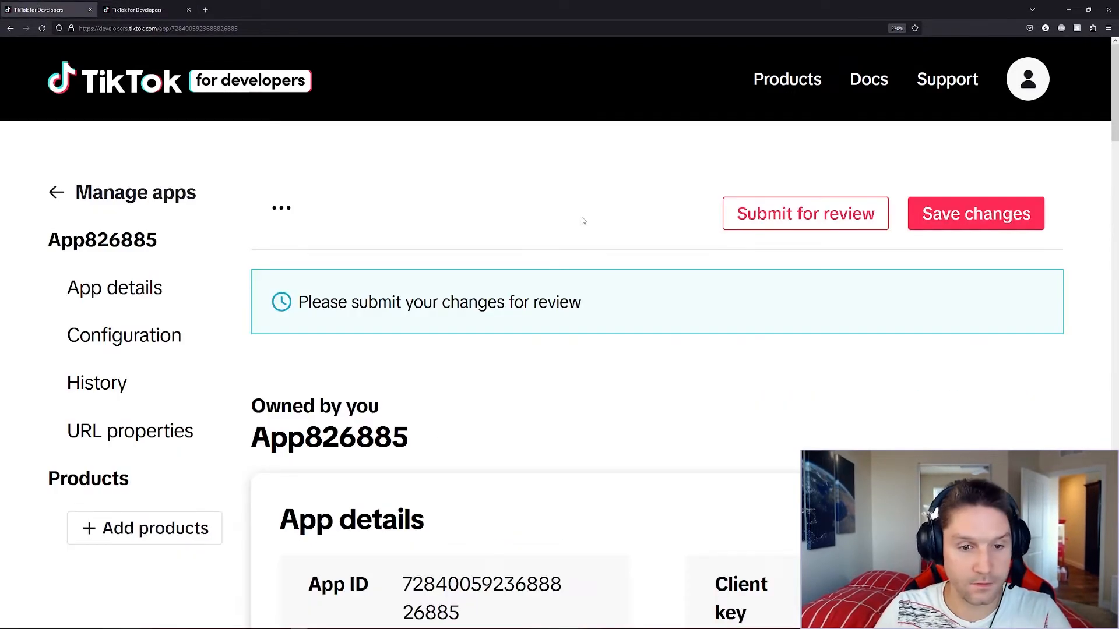
Reach App826885's Configuration form with empty icon, category and description.
{"action": "scroll", "scroll_direction": "down", "scroll_amount": 3}
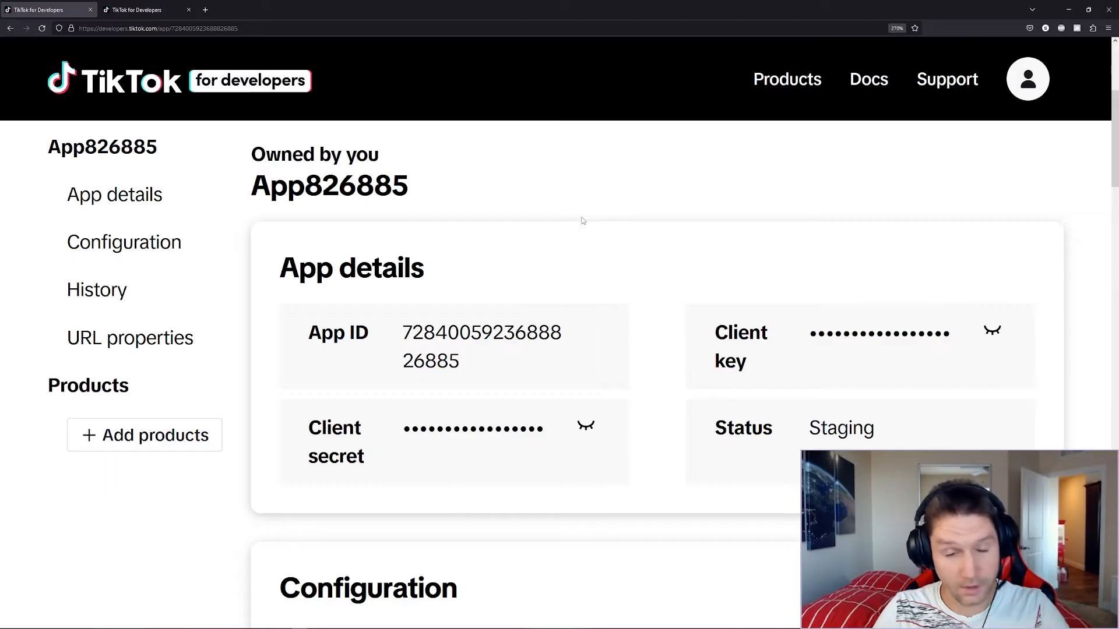
{"action": "scroll", "scroll_direction": "down", "scroll_amount": 3}
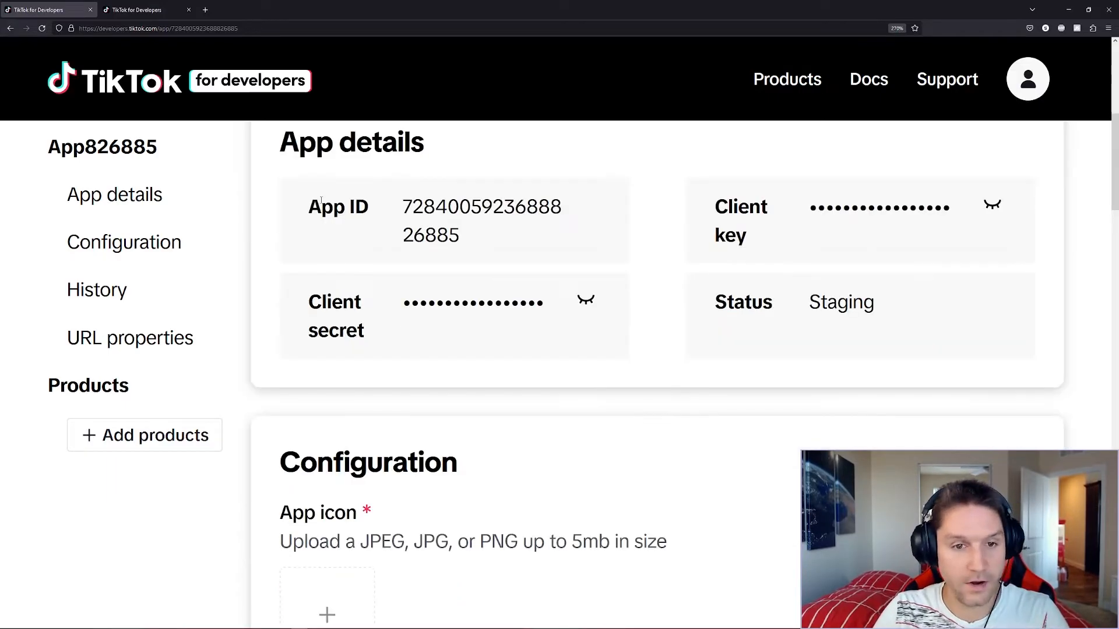
{"action": "mouse_move", "coordinate": [303, 304]}
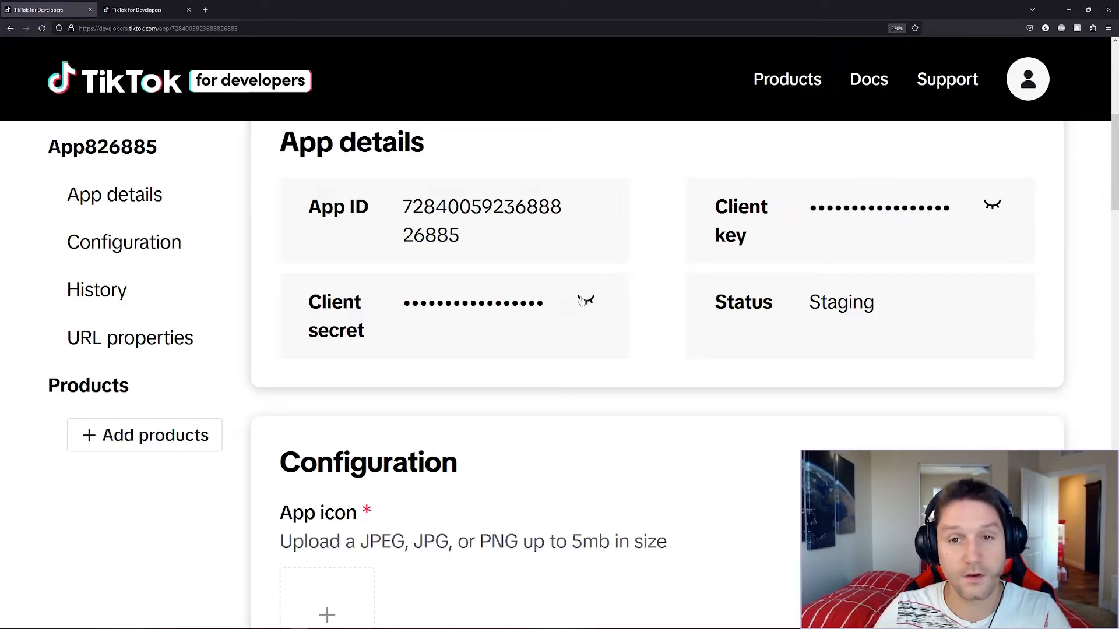
{"action": "scroll", "scroll_direction": "down", "scroll_amount": 3}
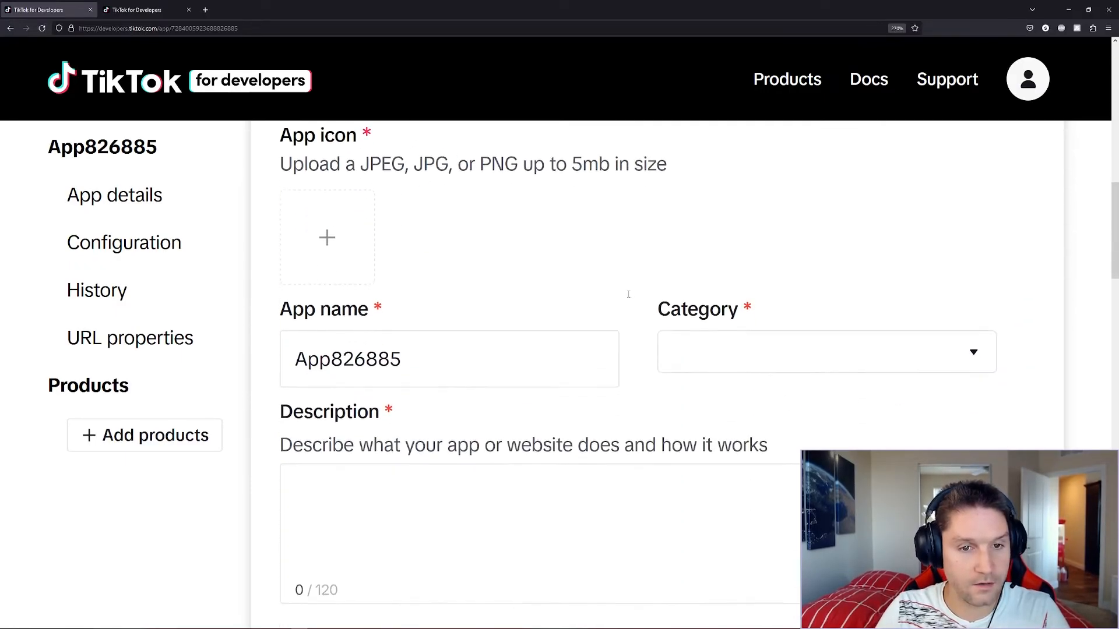
Name the app Bubbles, category Entertainment, description 'Bubbles doing rubber duck things.'.
{"action": "left_click", "coordinate": [142, 10]}
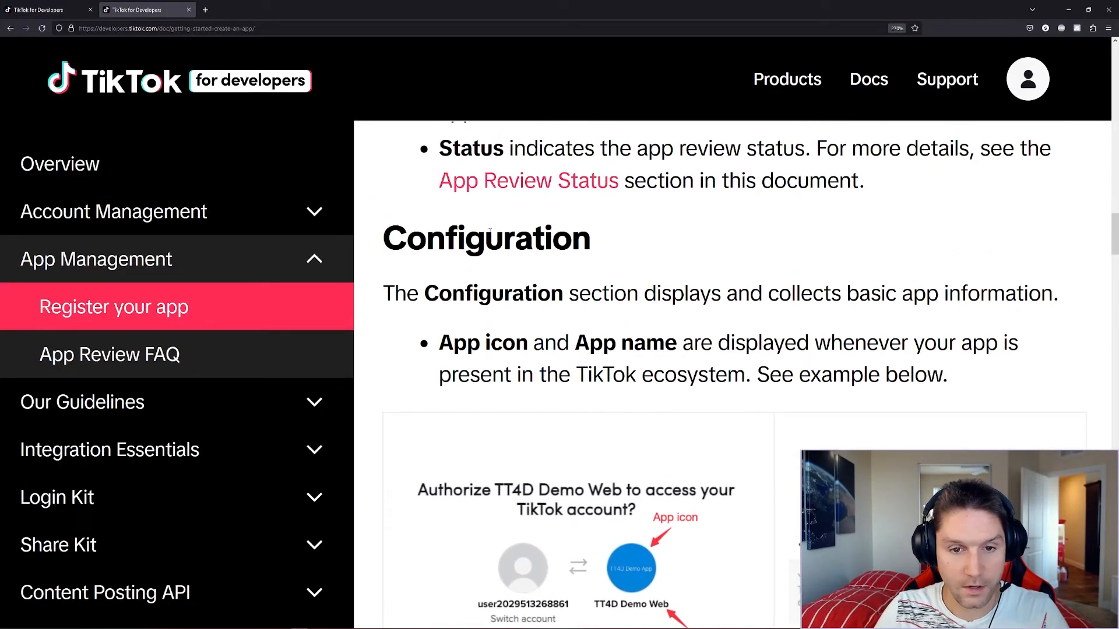
{"action": "scroll", "scroll_direction": "down", "scroll_amount": 3}
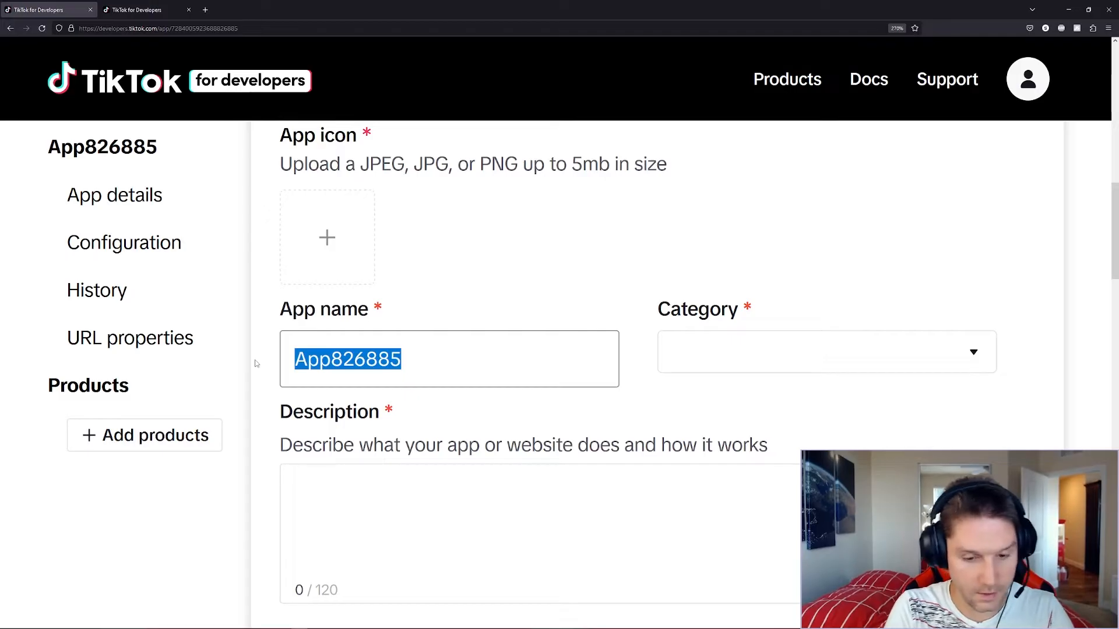
{"action": "left_click", "coordinate": [825, 350]}
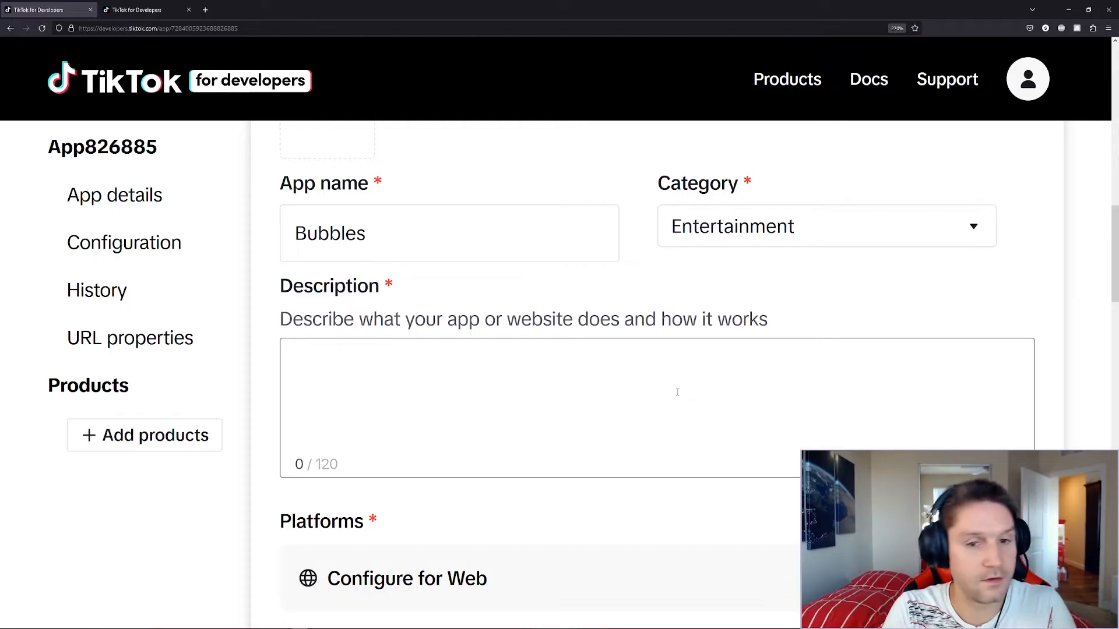
{"action": "type", "text": "Bubbles doin"}
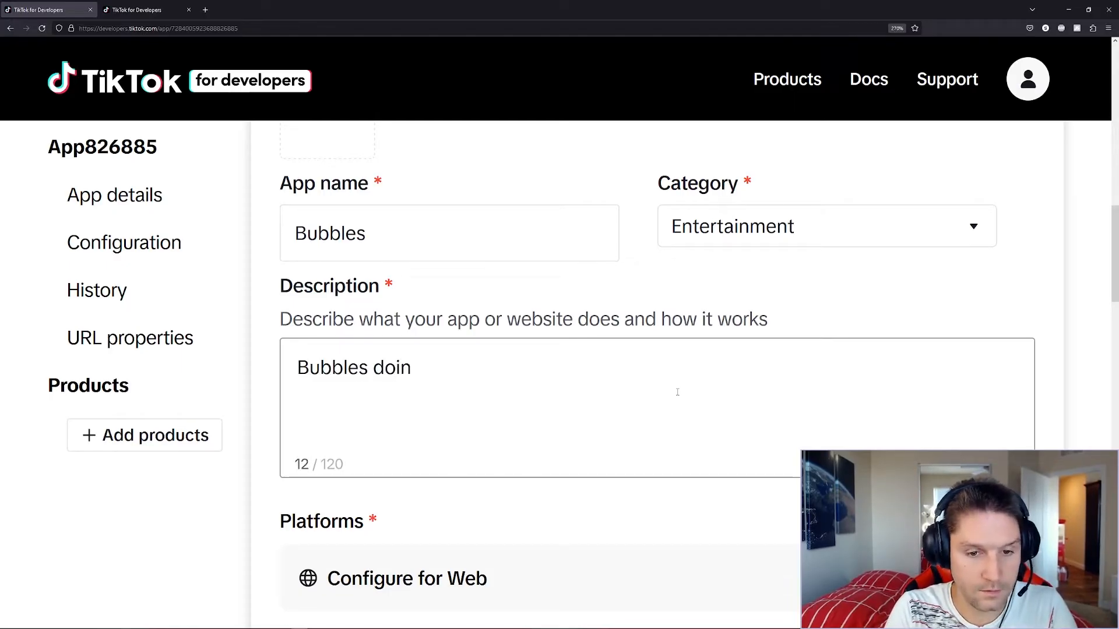
{"action": "type", "text": "g rubber duck"}
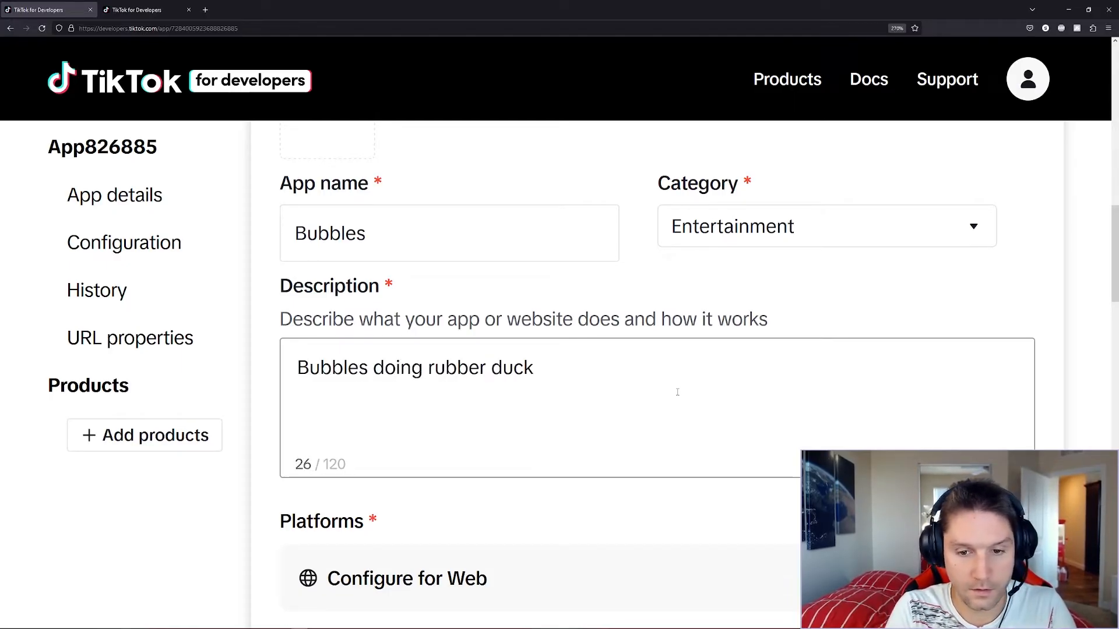
{"action": "left_click", "coordinate": [142, 9]}
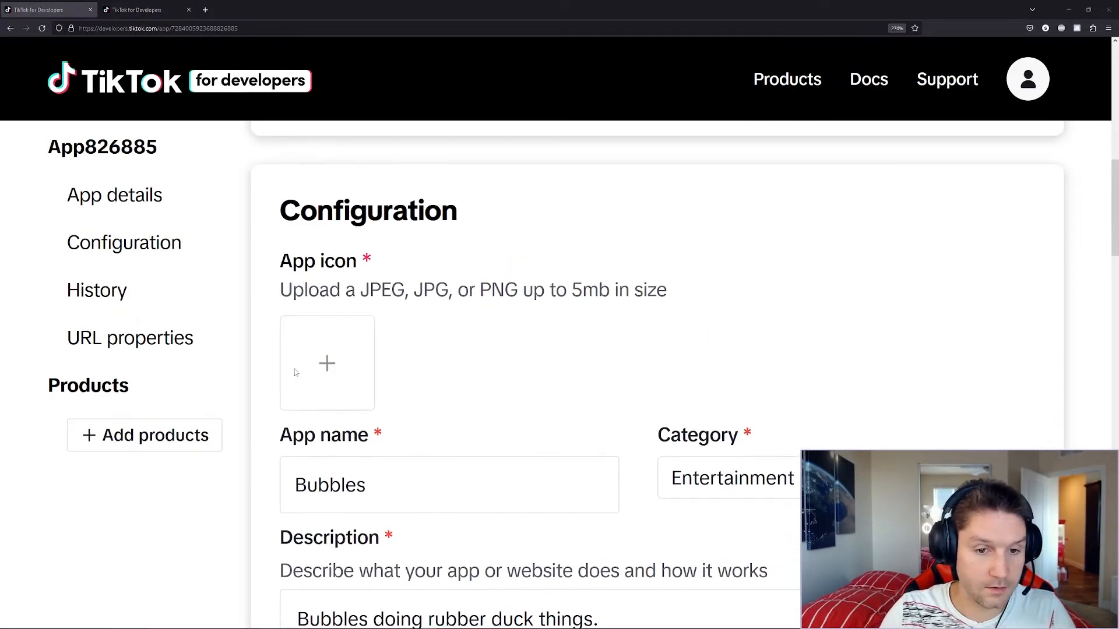
Upload bubbles_profile_2_pad_512x512 rubber duck image as the app icon.
{"action": "left_click", "coordinate": [326, 363]}
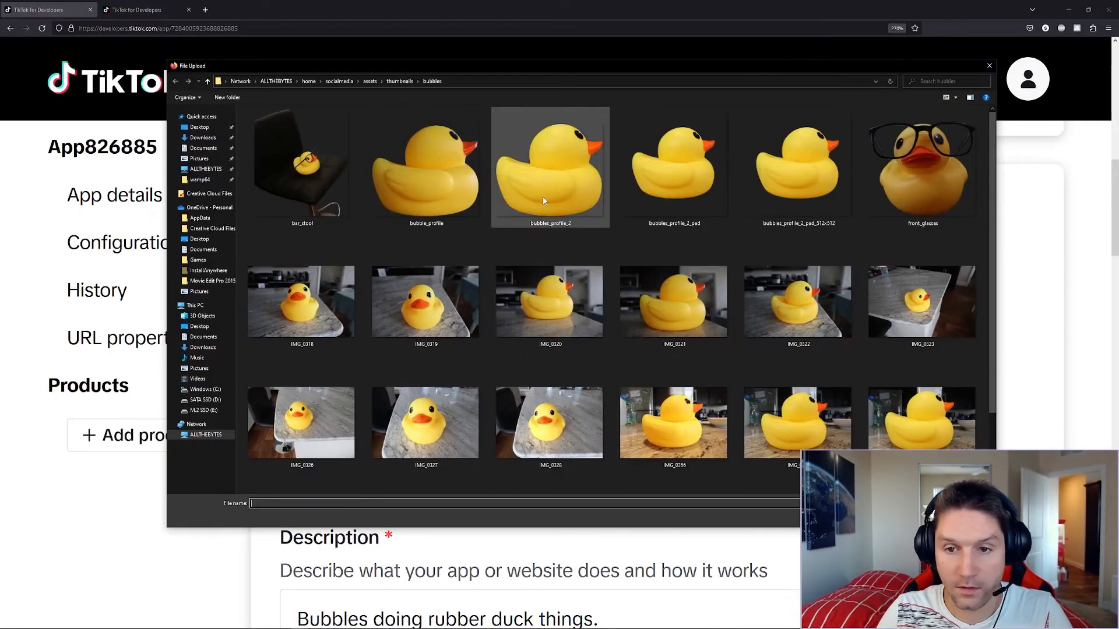
{"action": "left_click", "coordinate": [797, 167]}
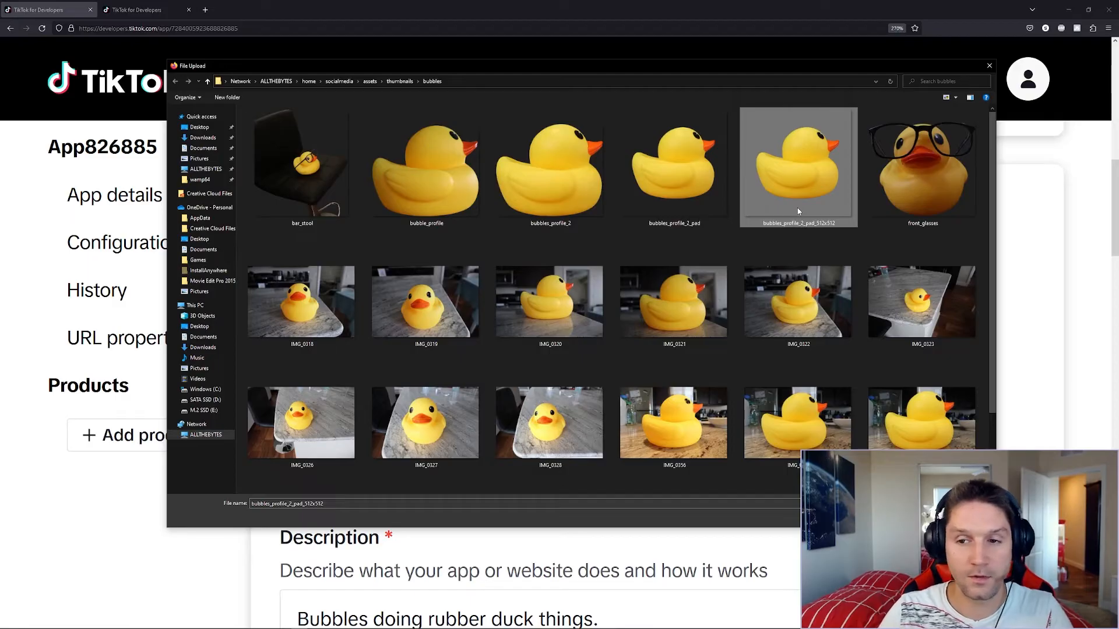
{"action": "mouse_move", "coordinate": [805, 192]}
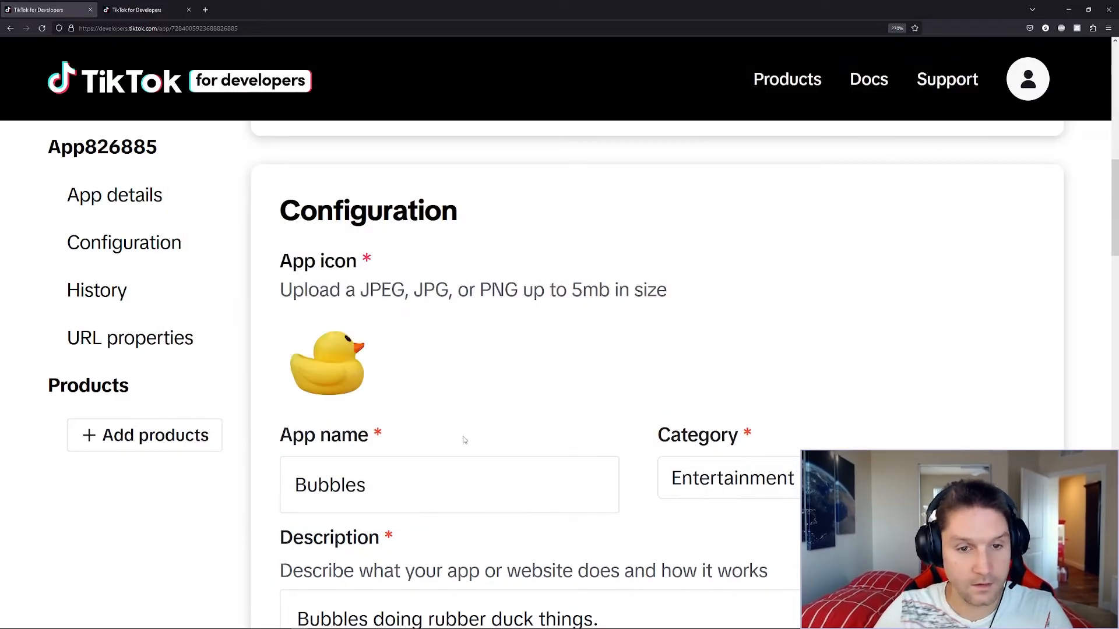
{"action": "left_click", "coordinate": [142, 10]}
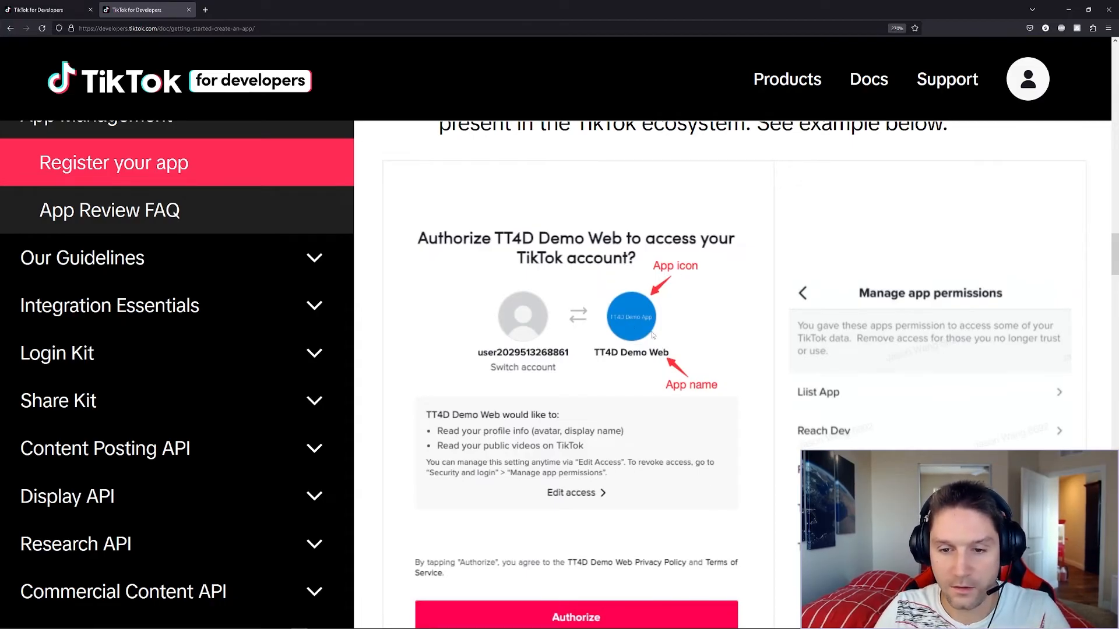
{"action": "mouse_move", "coordinate": [632, 360]}
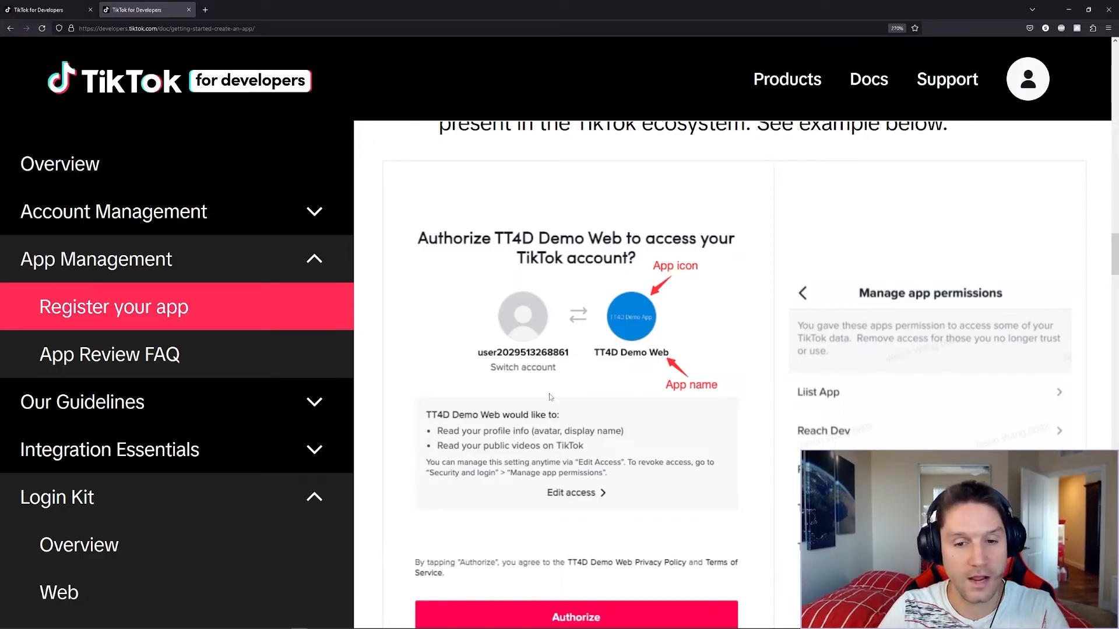
{"action": "scroll", "scroll_direction": "down", "scroll_amount": 3}
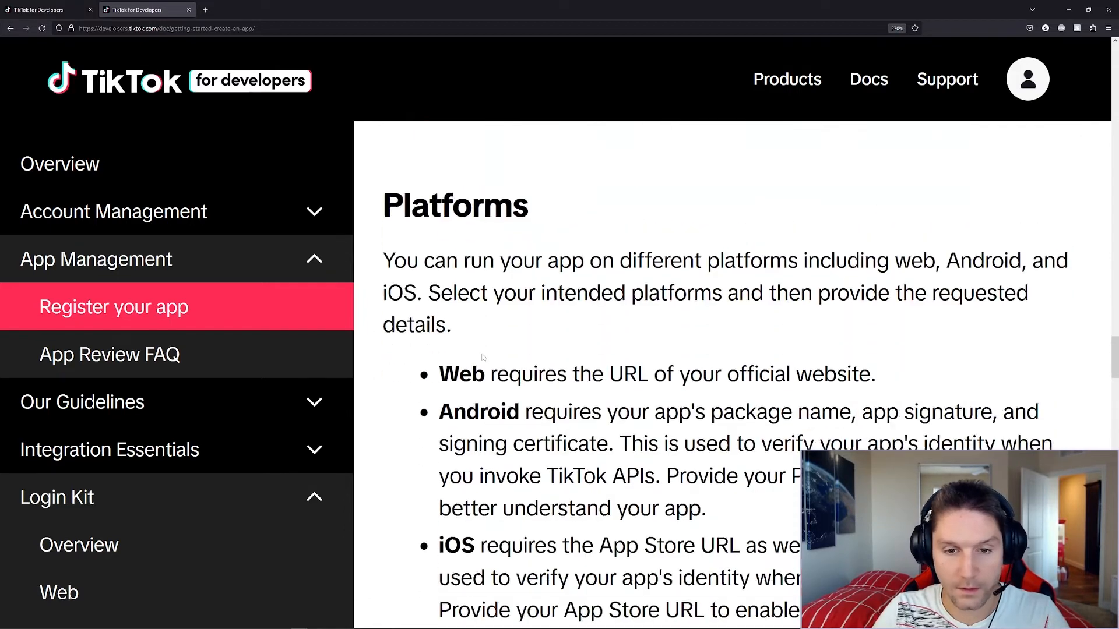
{"action": "scroll", "scroll_direction": "down", "scroll_amount": 3}
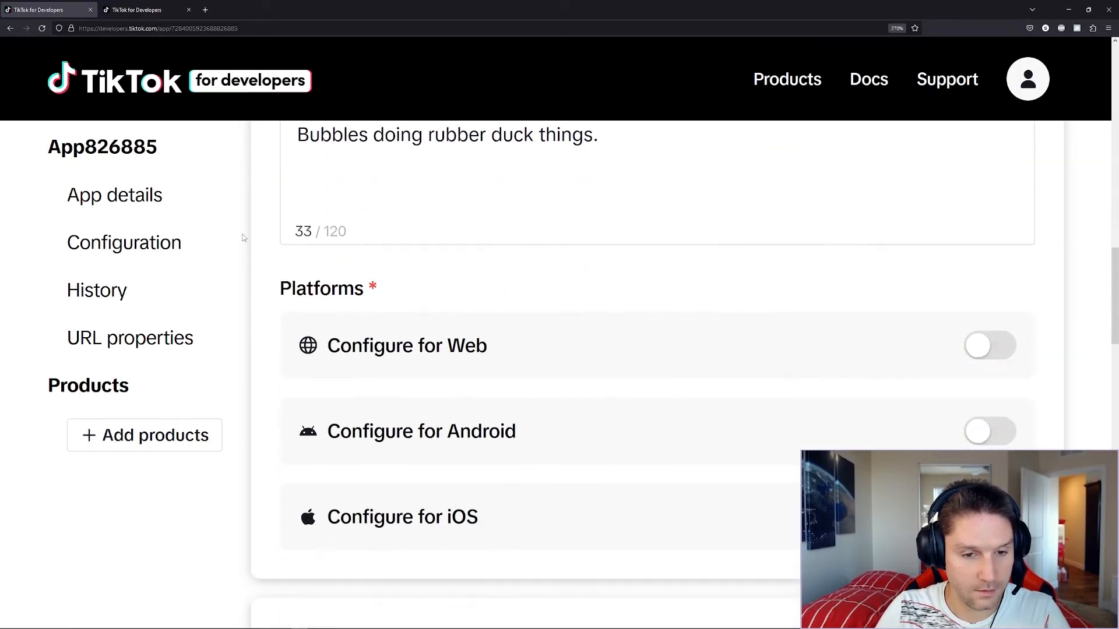
{"action": "scroll", "scroll_direction": "down", "scroll_amount": 3}
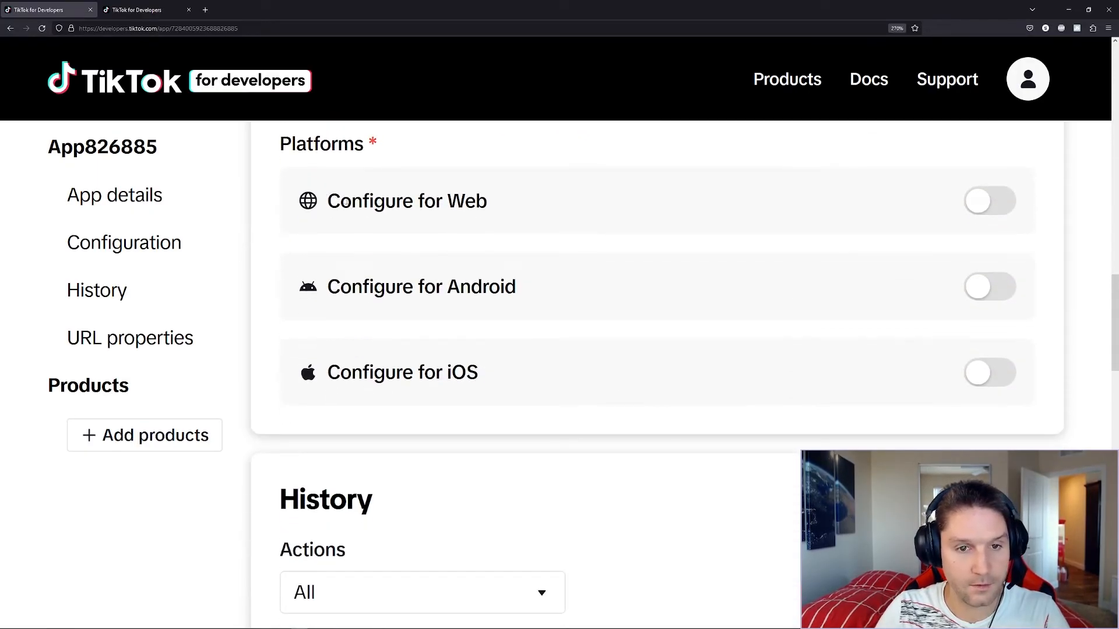
{"action": "left_click", "coordinate": [989, 200]}
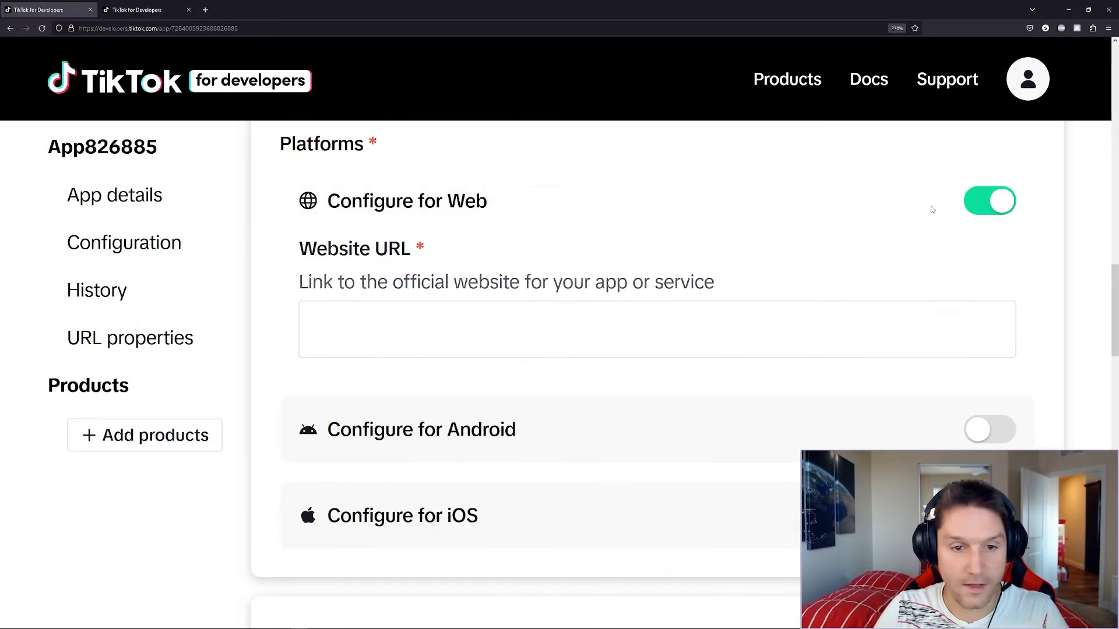
{"action": "left_click", "coordinate": [507, 329]}
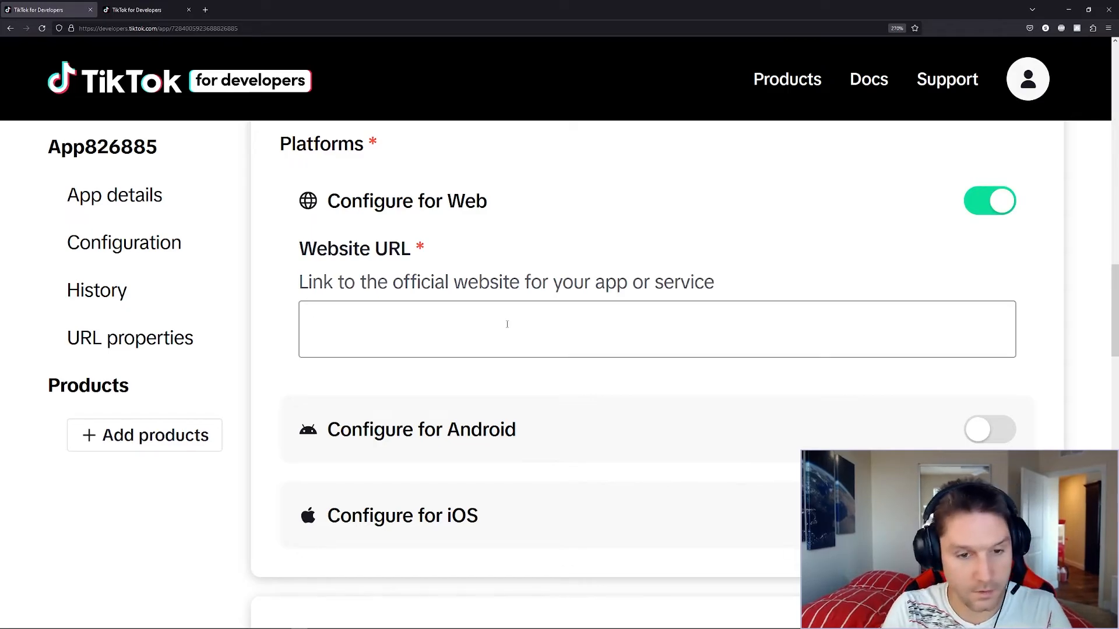
{"action": "type", "text": "https://justinstolpe.com"}
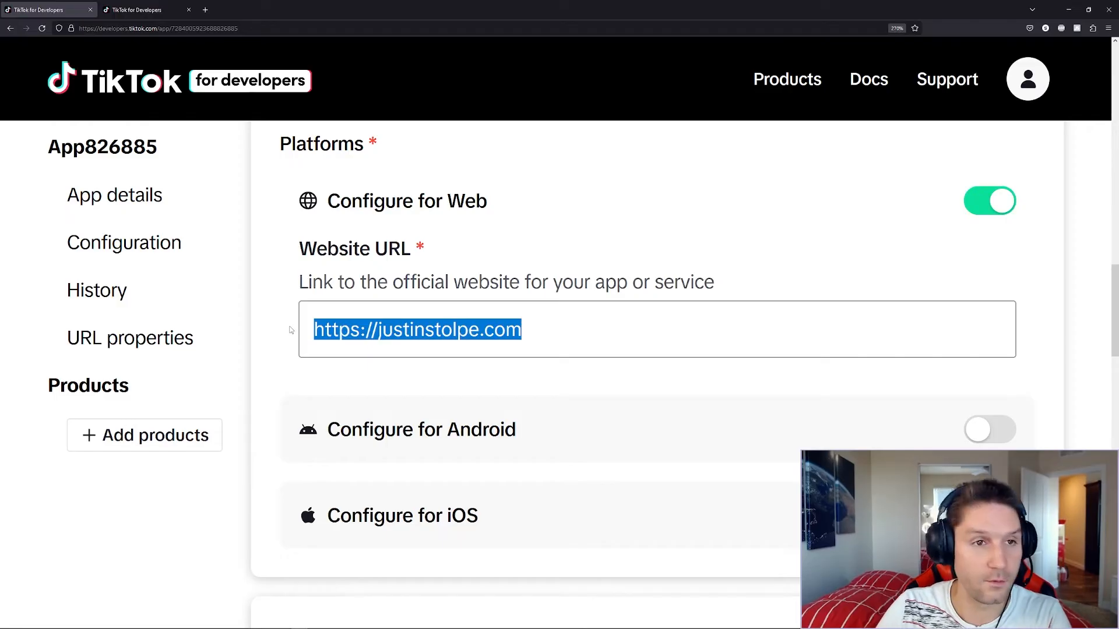
{"action": "left_click", "coordinate": [138, 9]}
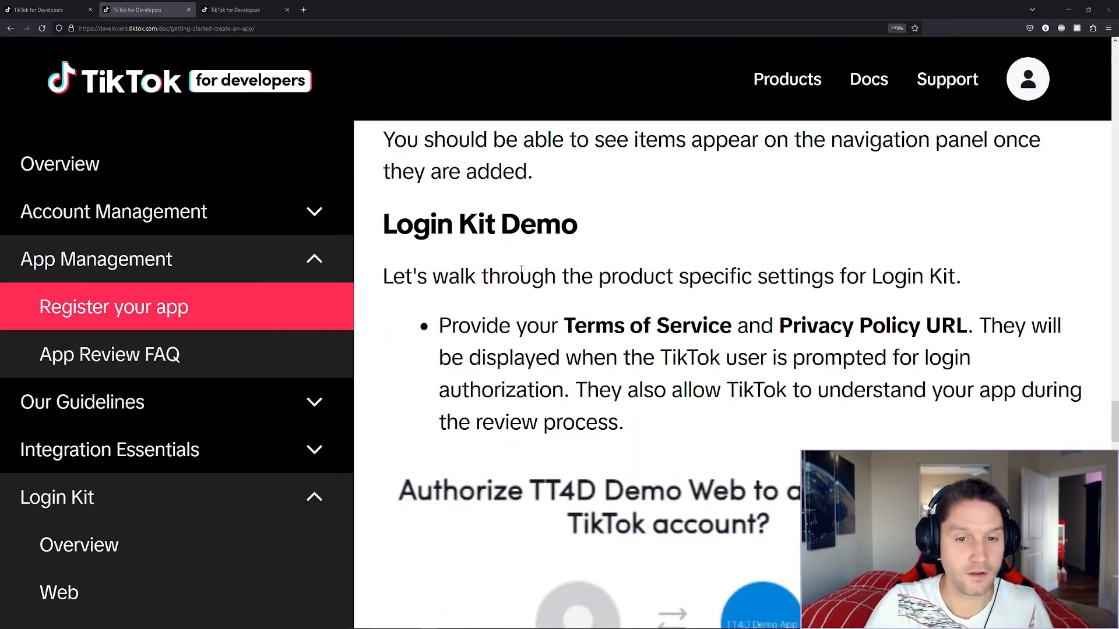
{"action": "scroll", "scroll_direction": "down", "scroll_amount": 3}
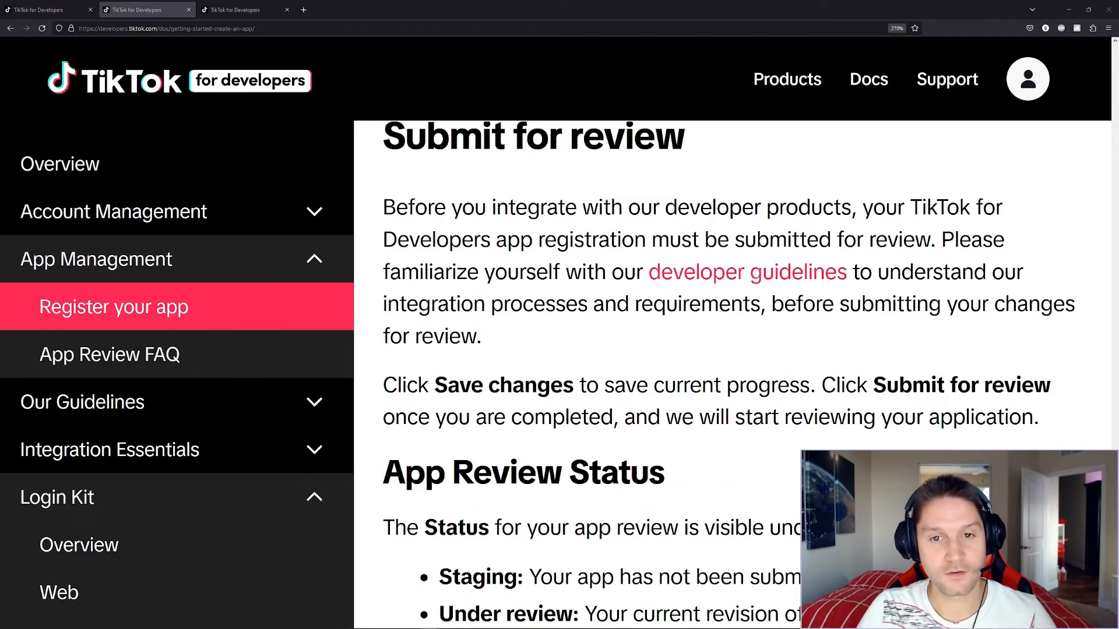
{"action": "scroll", "scroll_direction": "down", "scroll_amount": 3}
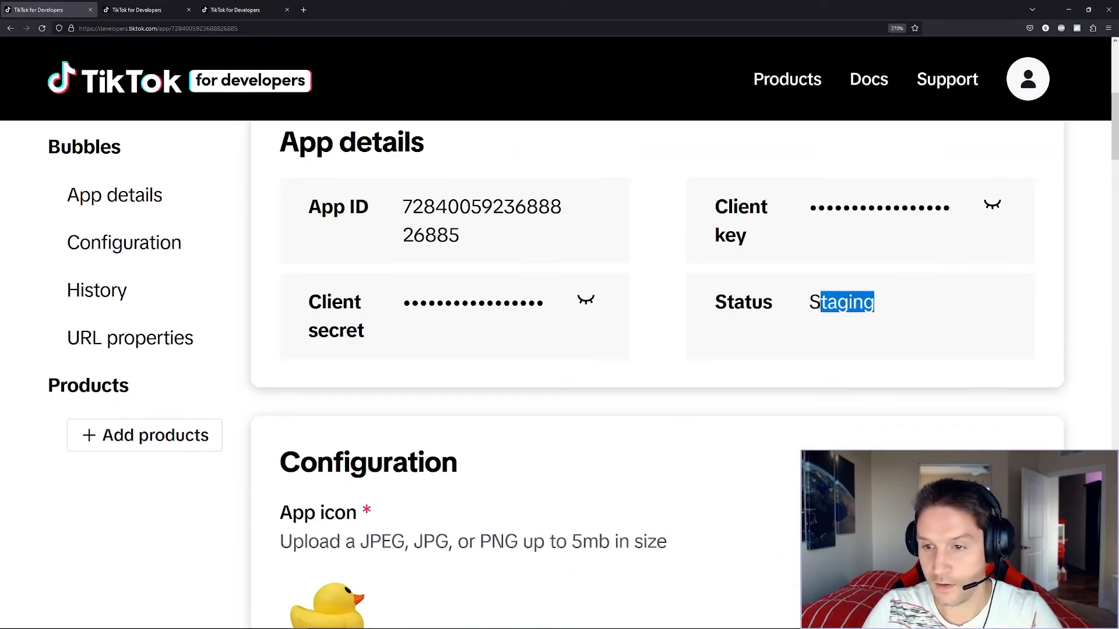
{"action": "left_click", "coordinate": [141, 10]}
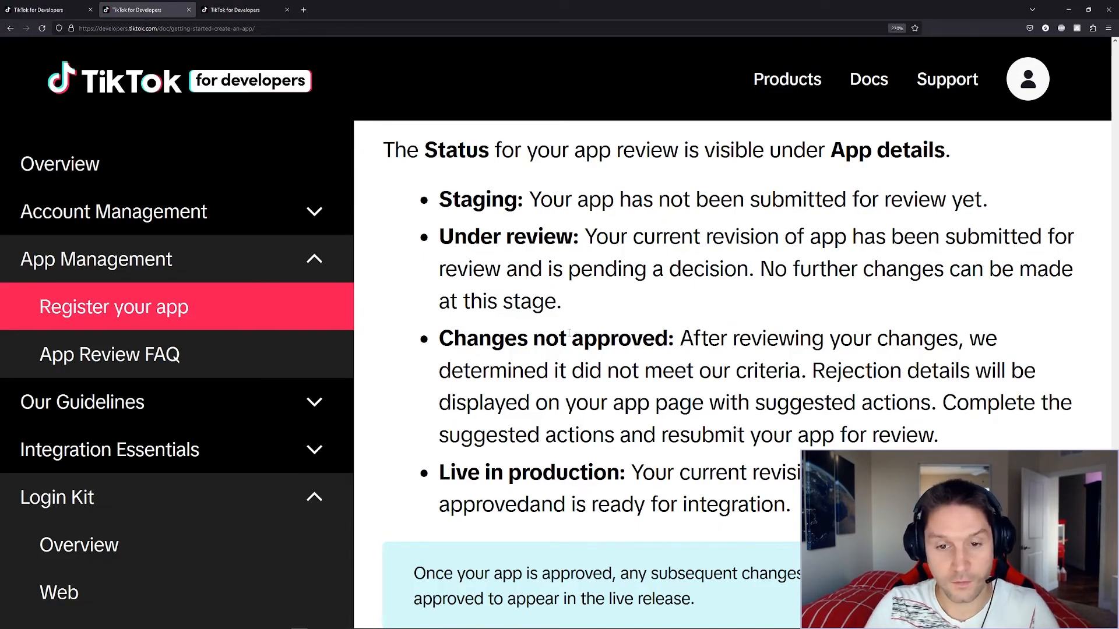
{"action": "left_click_drag", "start_coordinate": [545, 338], "coordinate": [730, 371]}
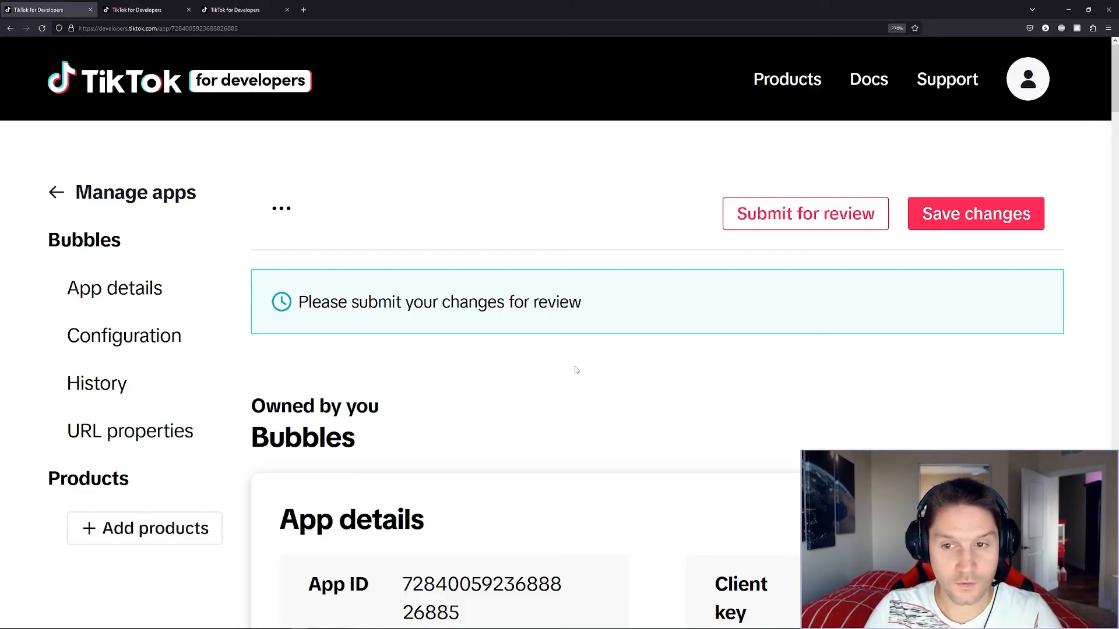
Save the Bubbles app and return to Manage apps showing it as Staging.
{"action": "left_click", "coordinate": [975, 213]}
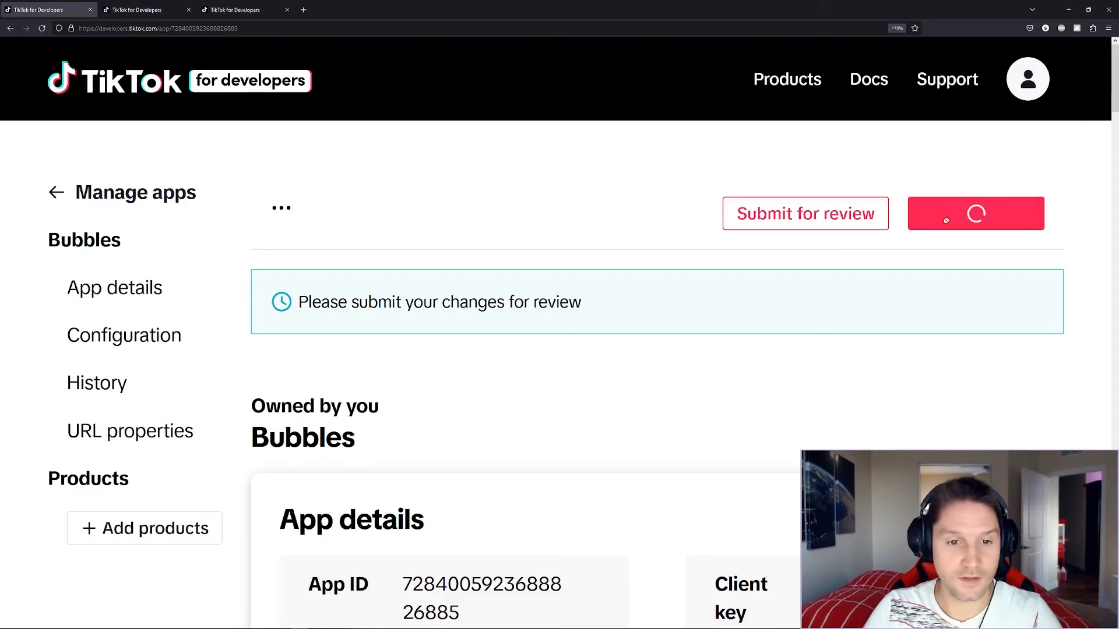
{"action": "left_click", "coordinate": [975, 213]}
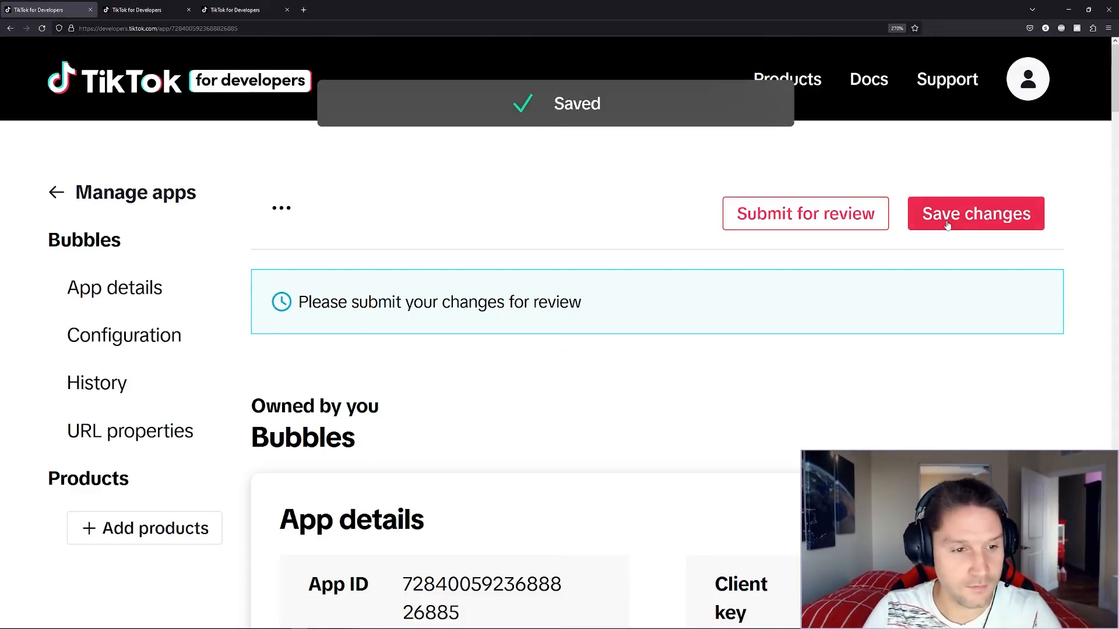
{"action": "left_click", "coordinate": [55, 193]}
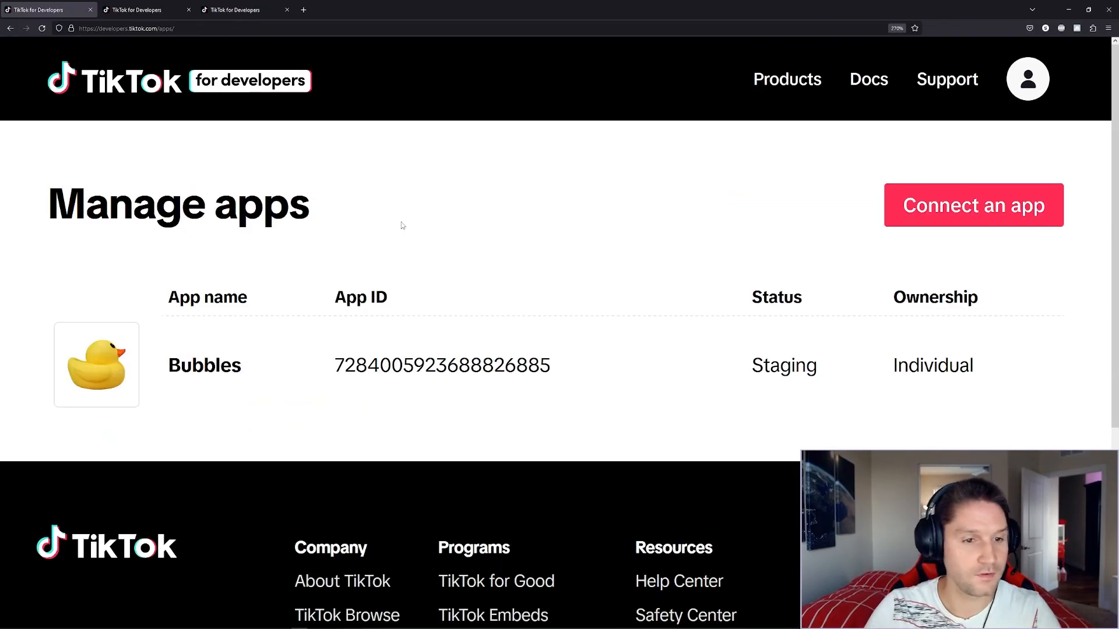